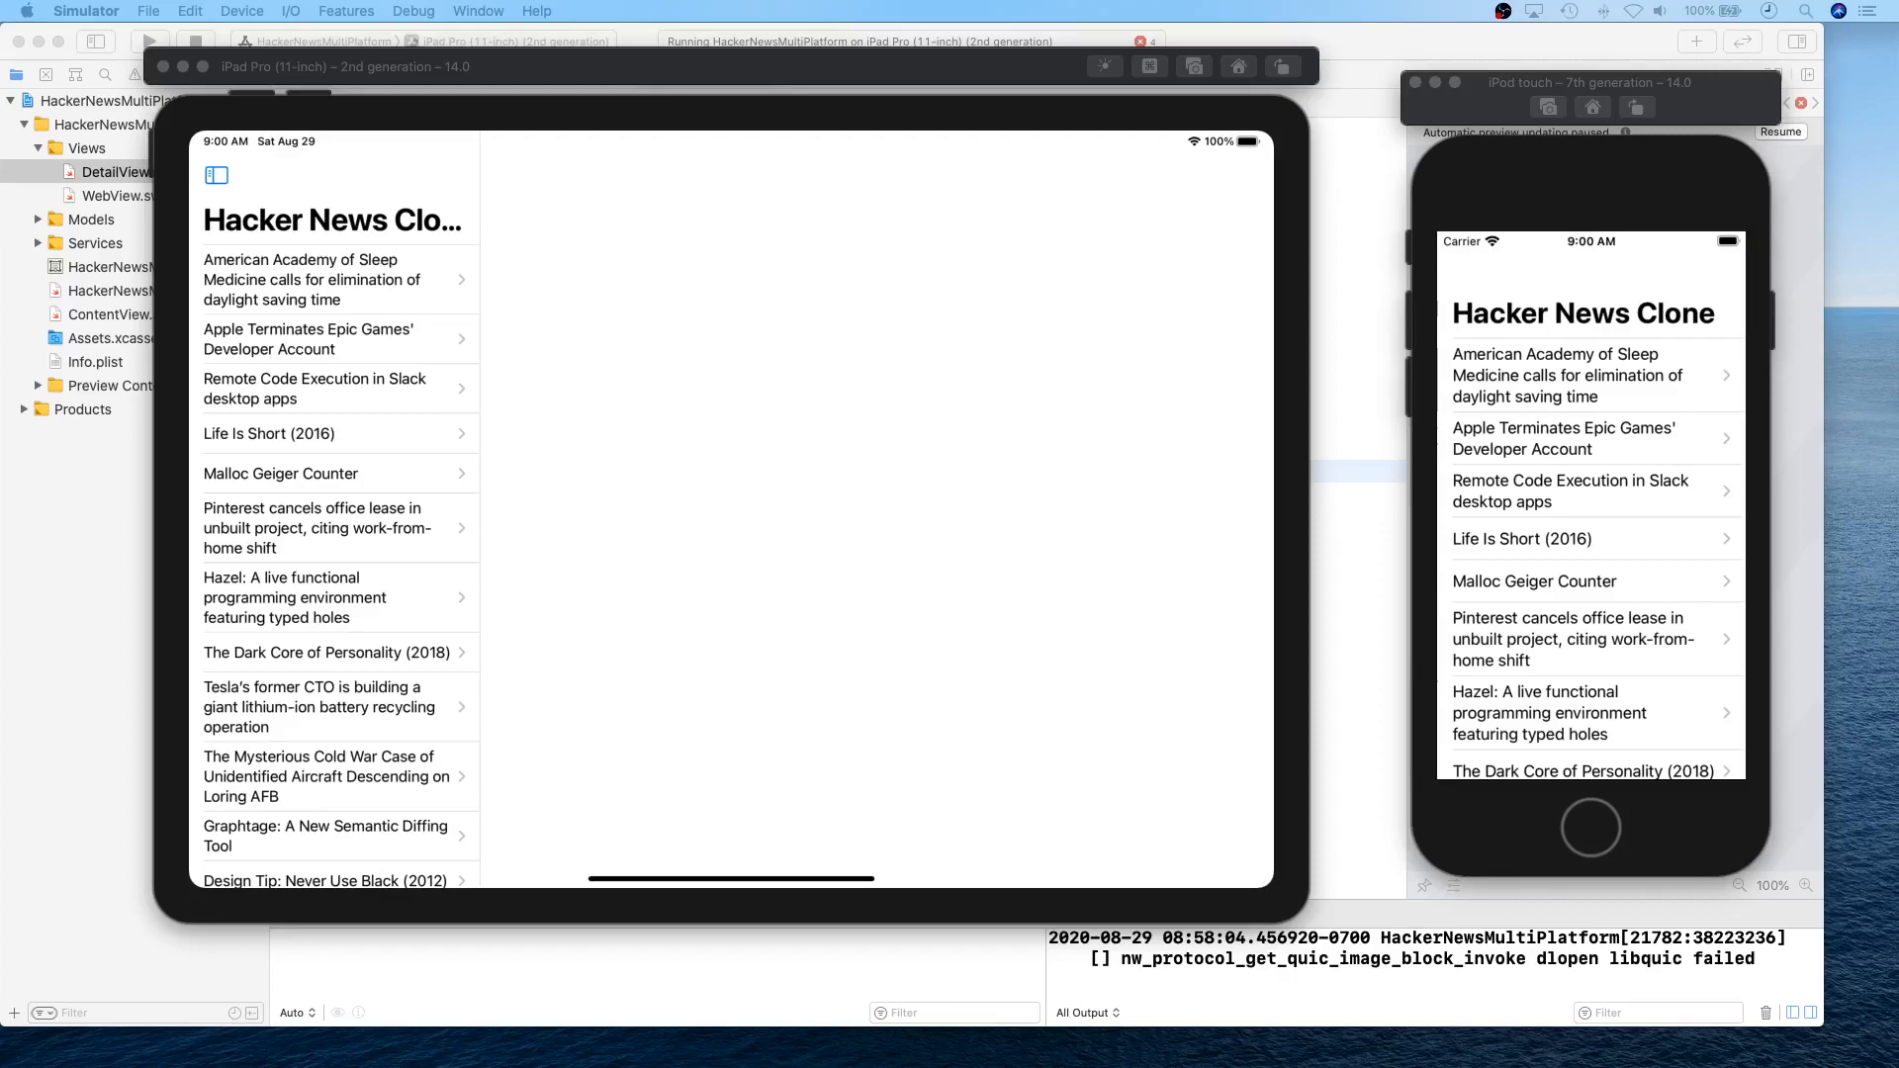
{"action": "mouse_move", "coordinate": [34, 554]}
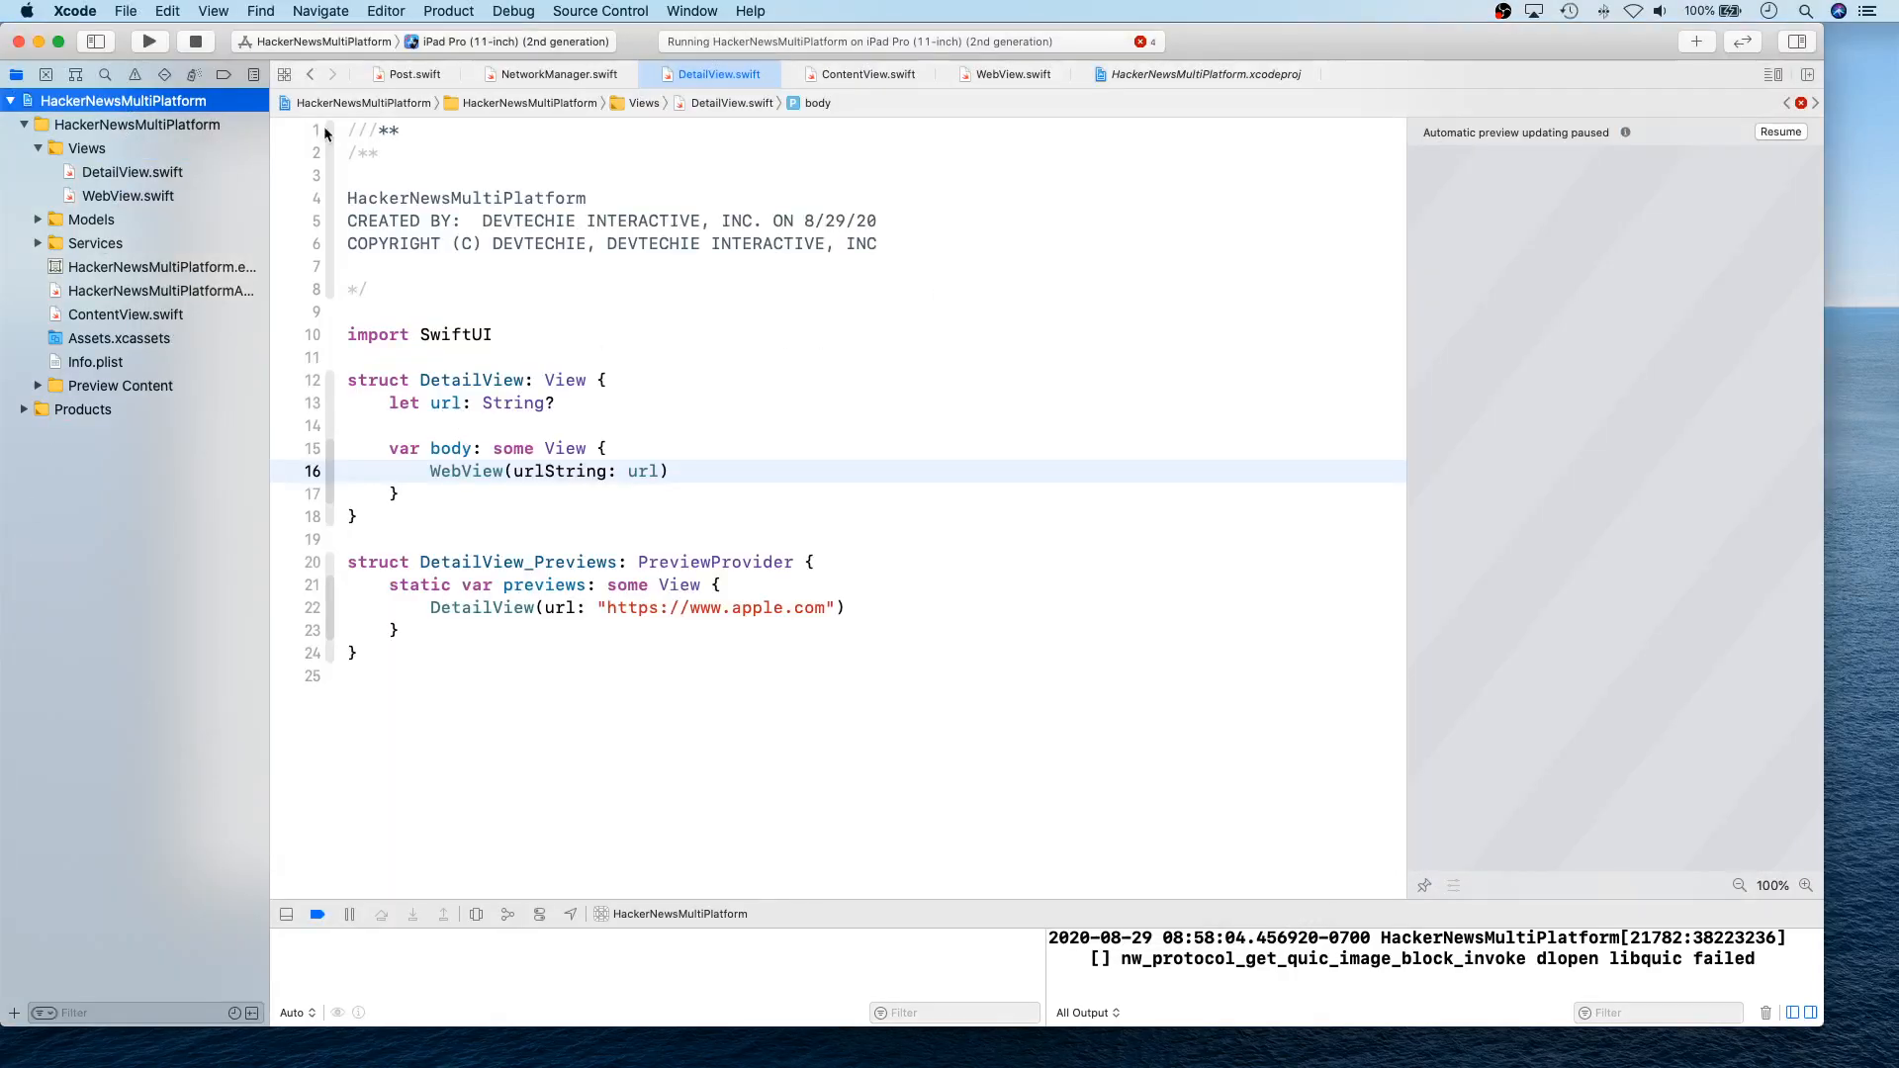
Show the app target's General settings with iPhone, iPad and Mac deployment enabled.
{"action": "left_click", "coordinate": [1204, 73]}
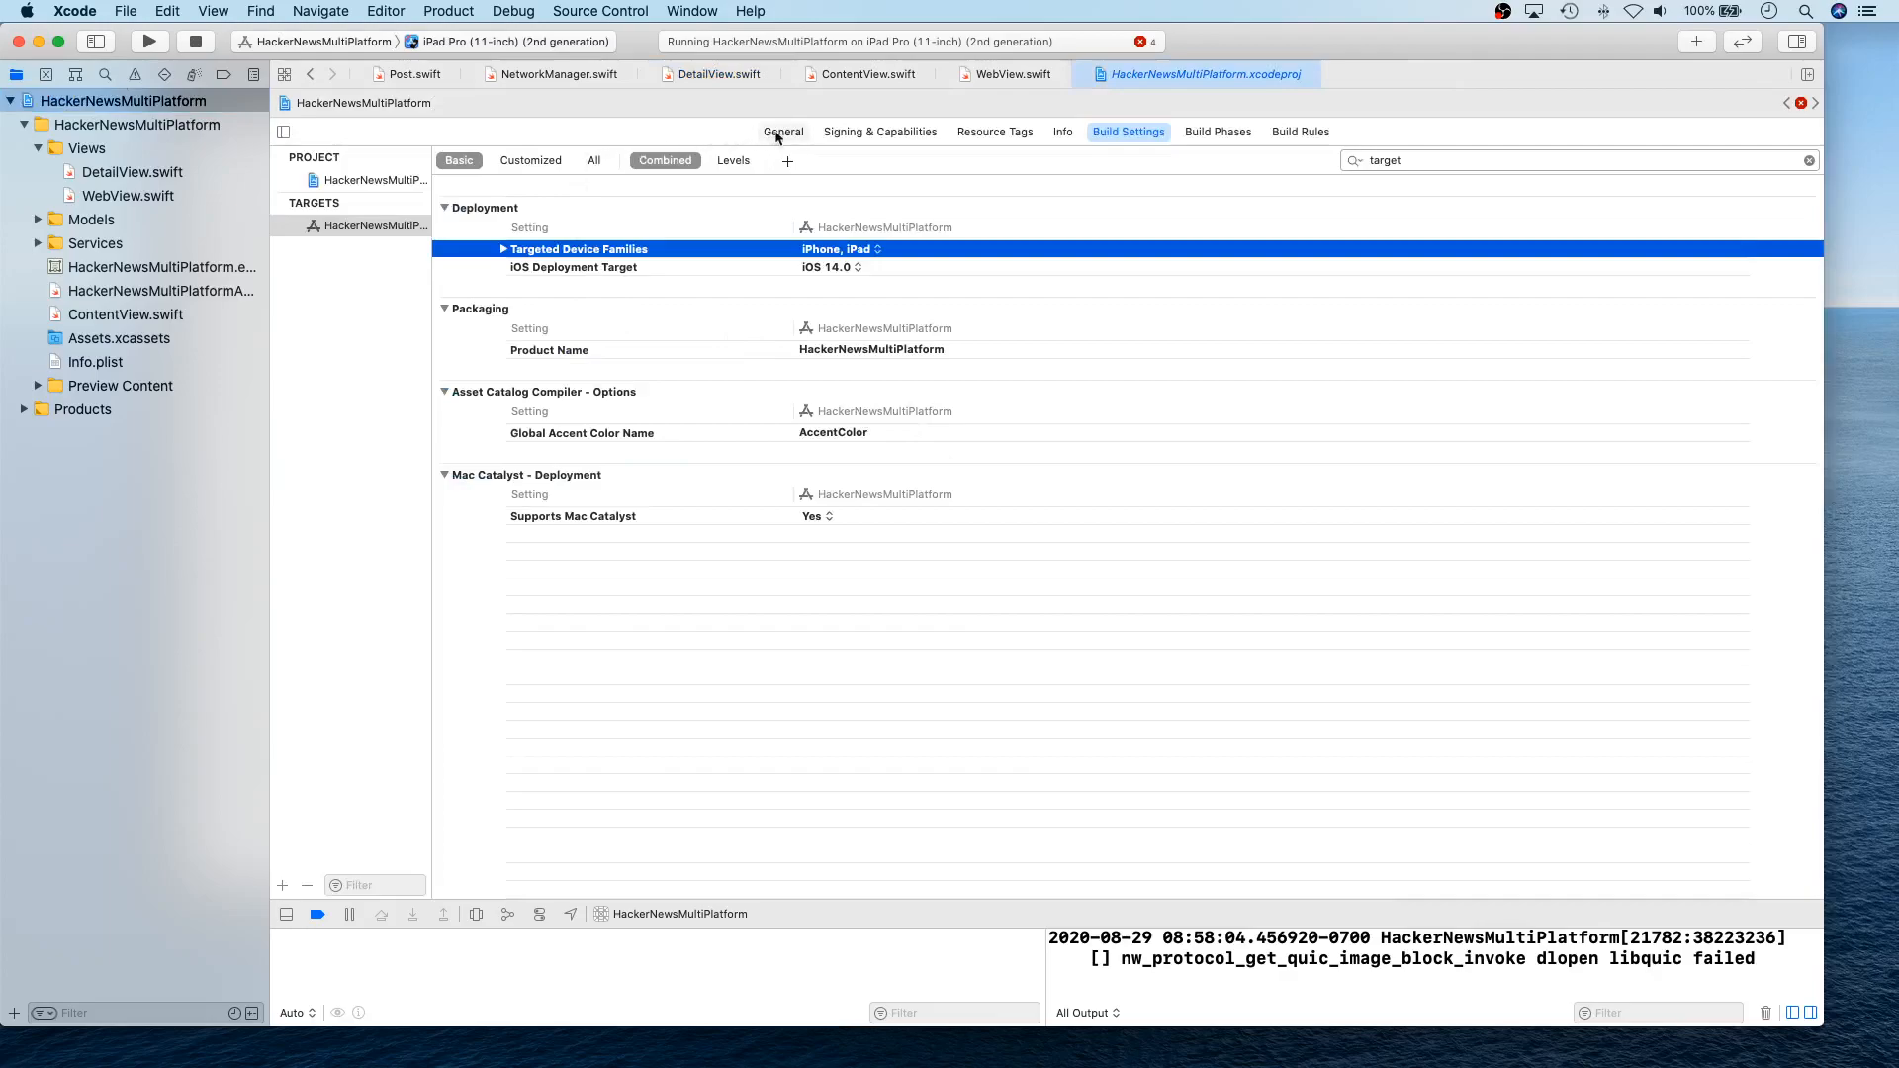
{"action": "left_click", "coordinate": [783, 130]}
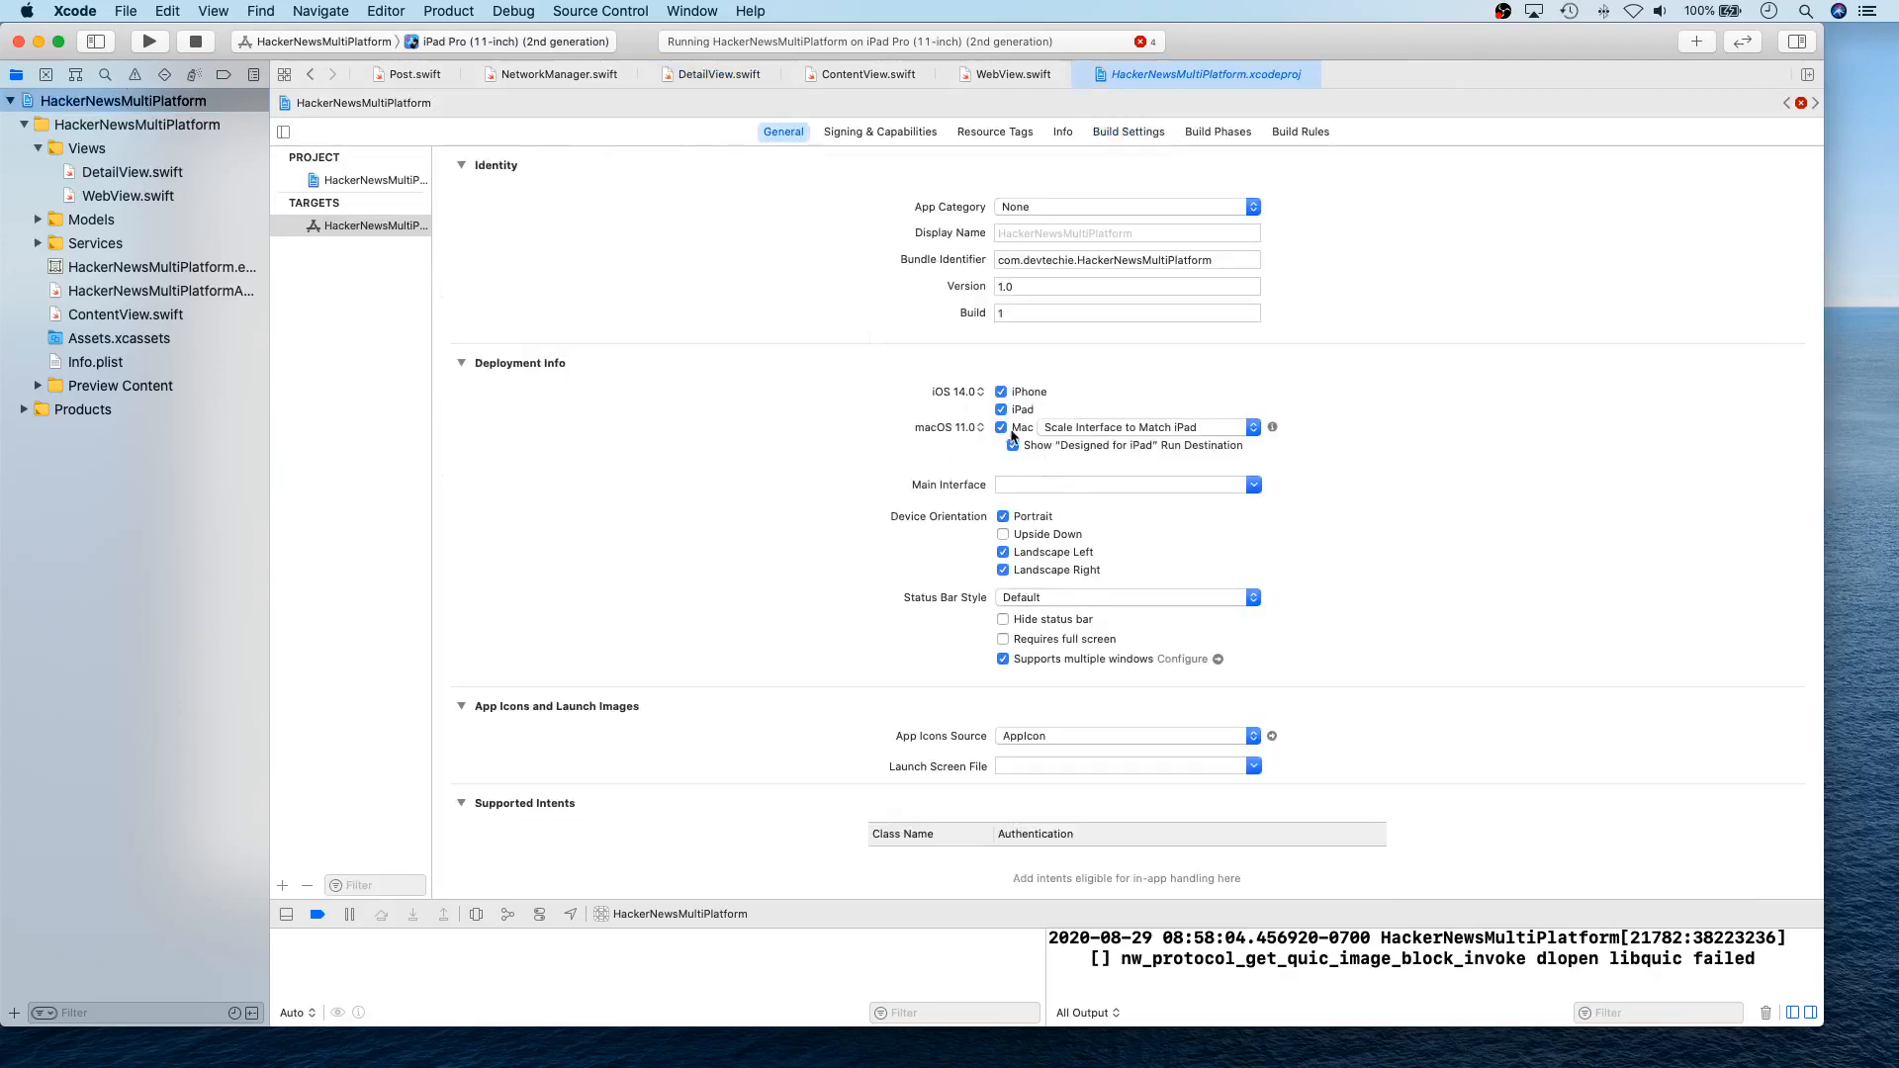
{"action": "left_click", "coordinate": [1011, 445]}
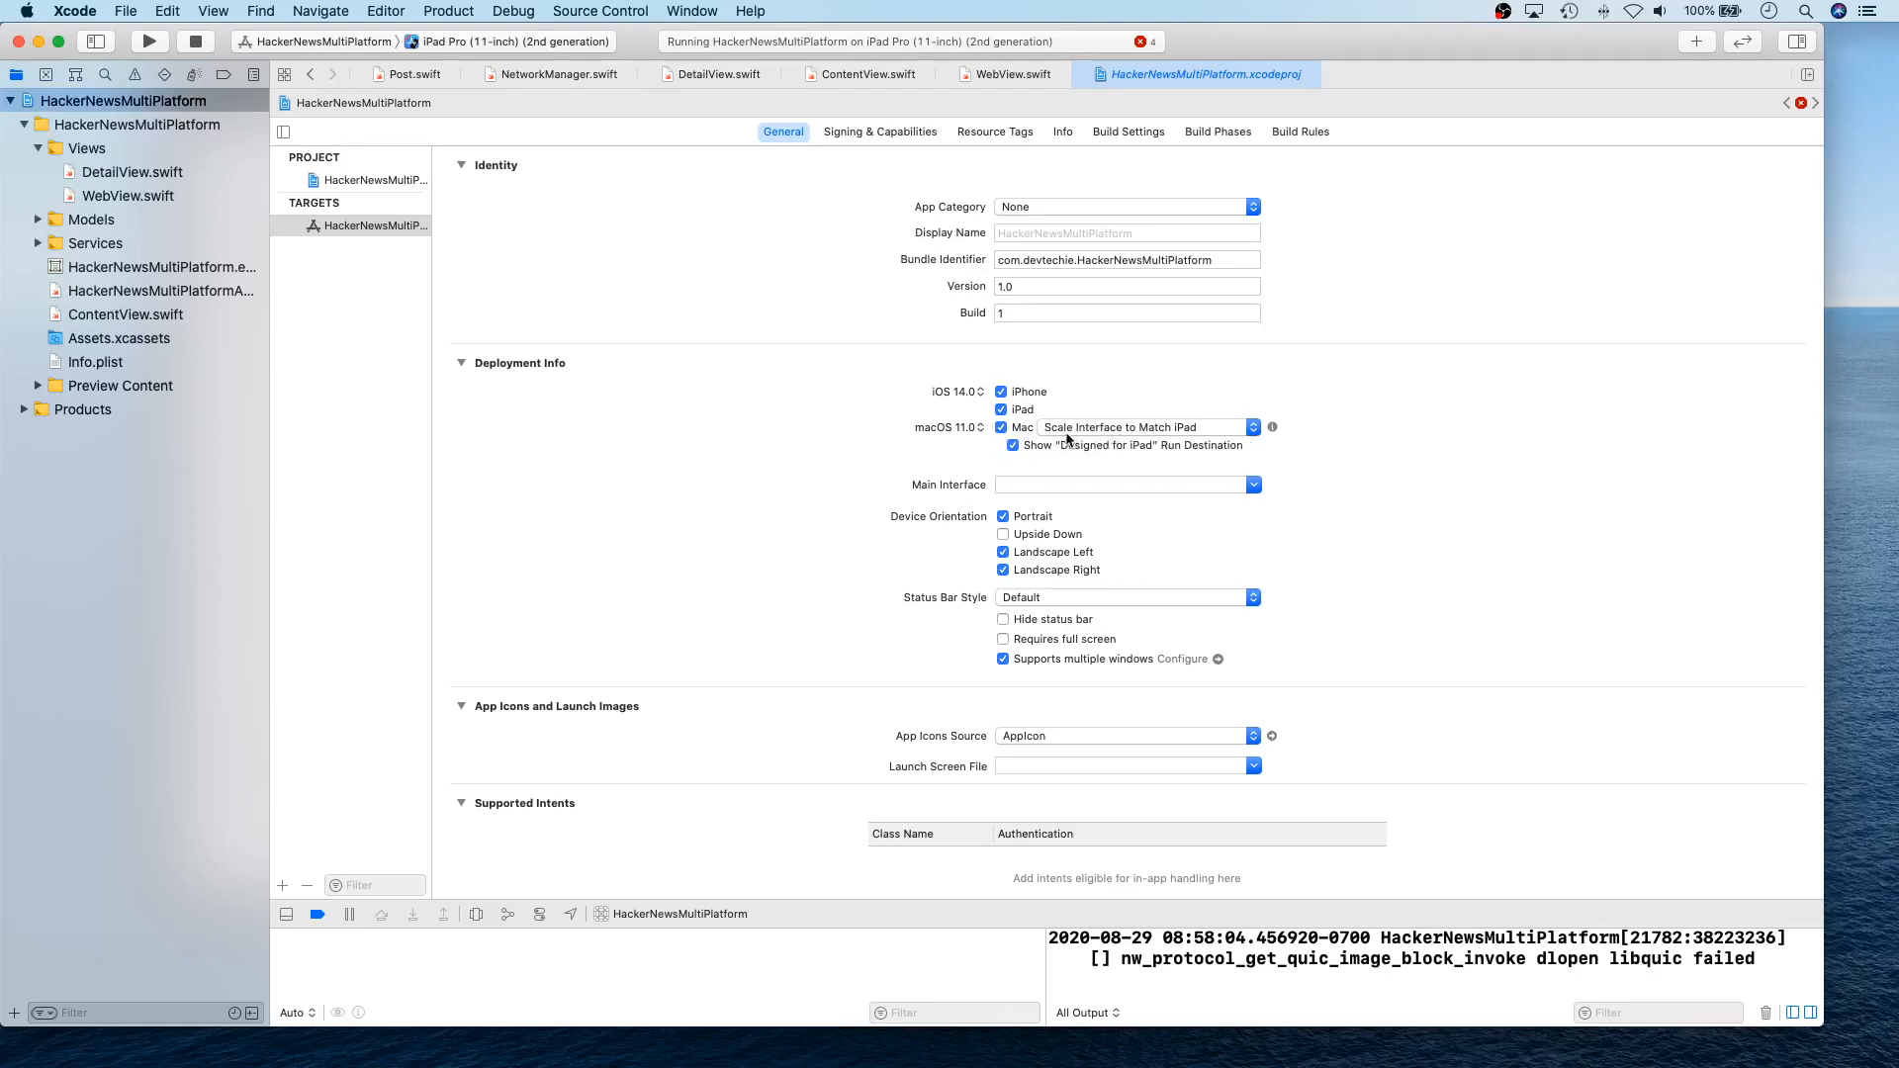
{"action": "mouse_move", "coordinate": [1084, 439]}
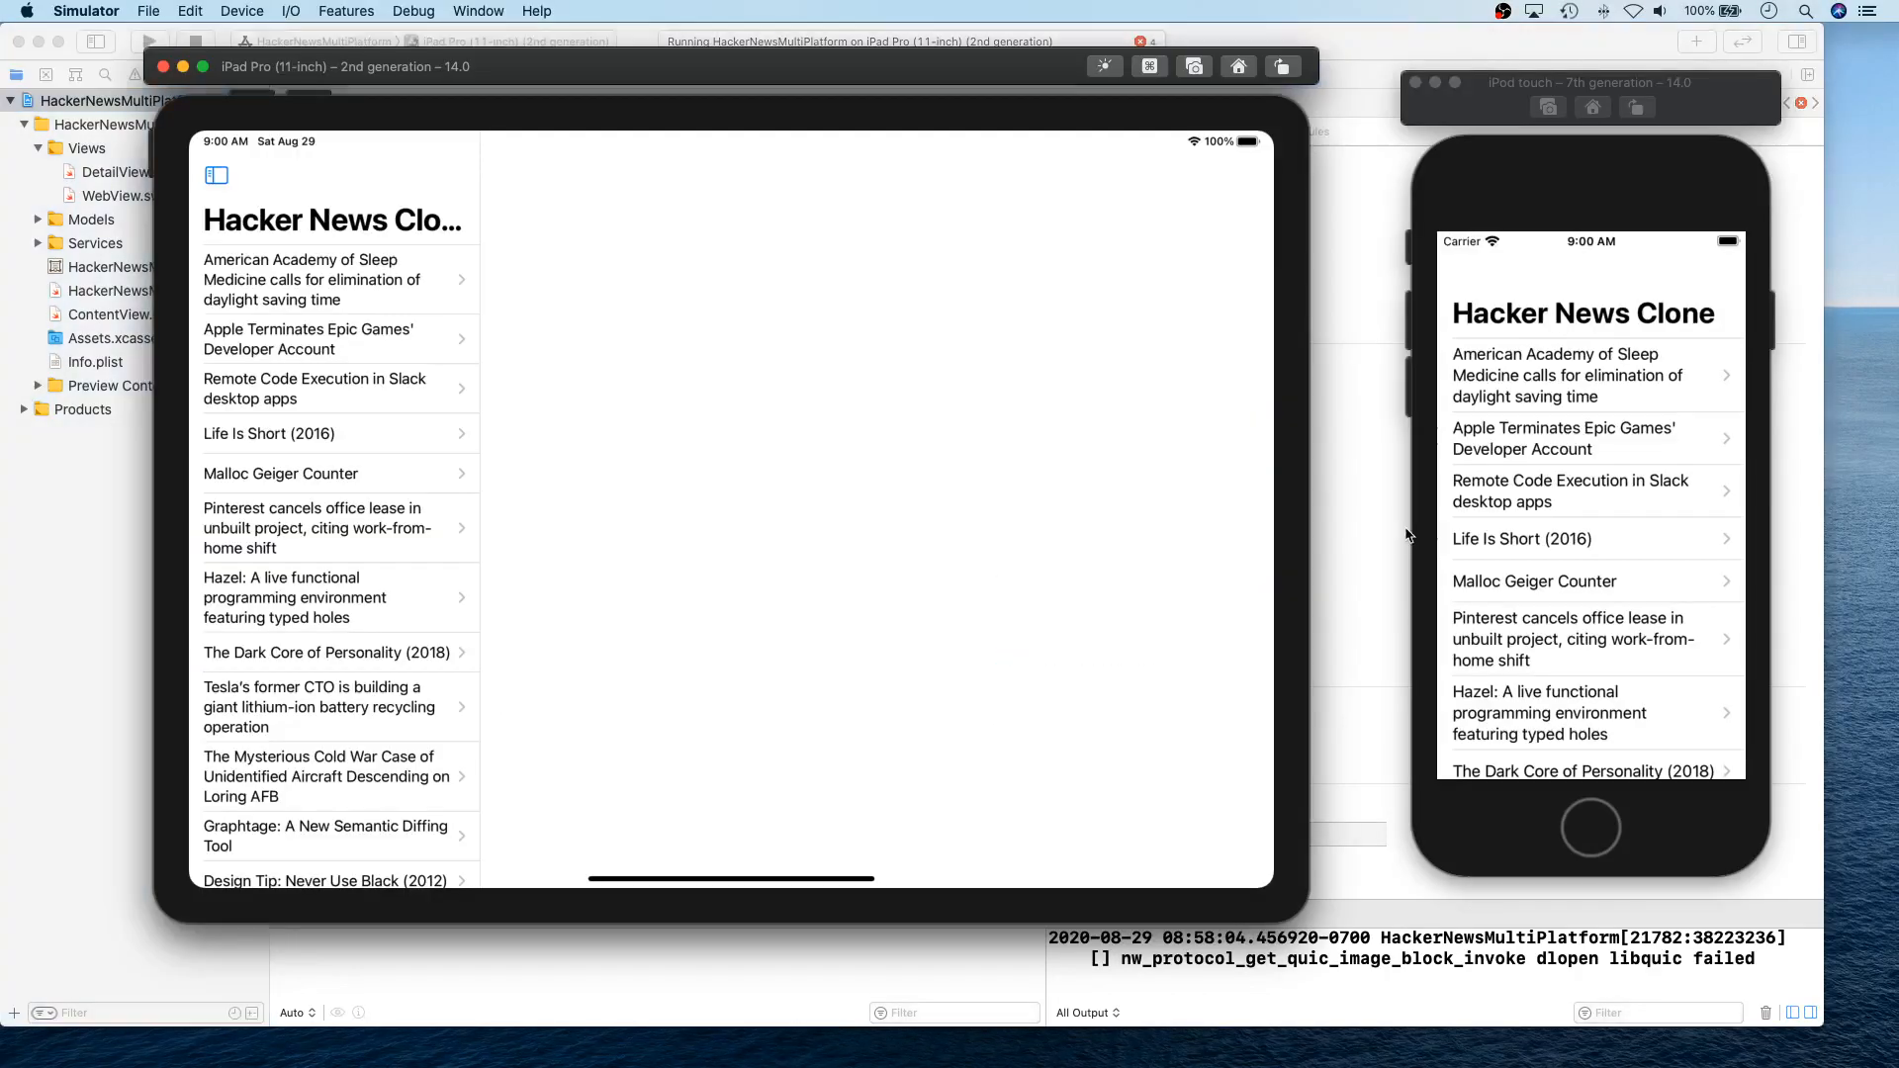
{"action": "mouse_move", "coordinate": [1335, 524]}
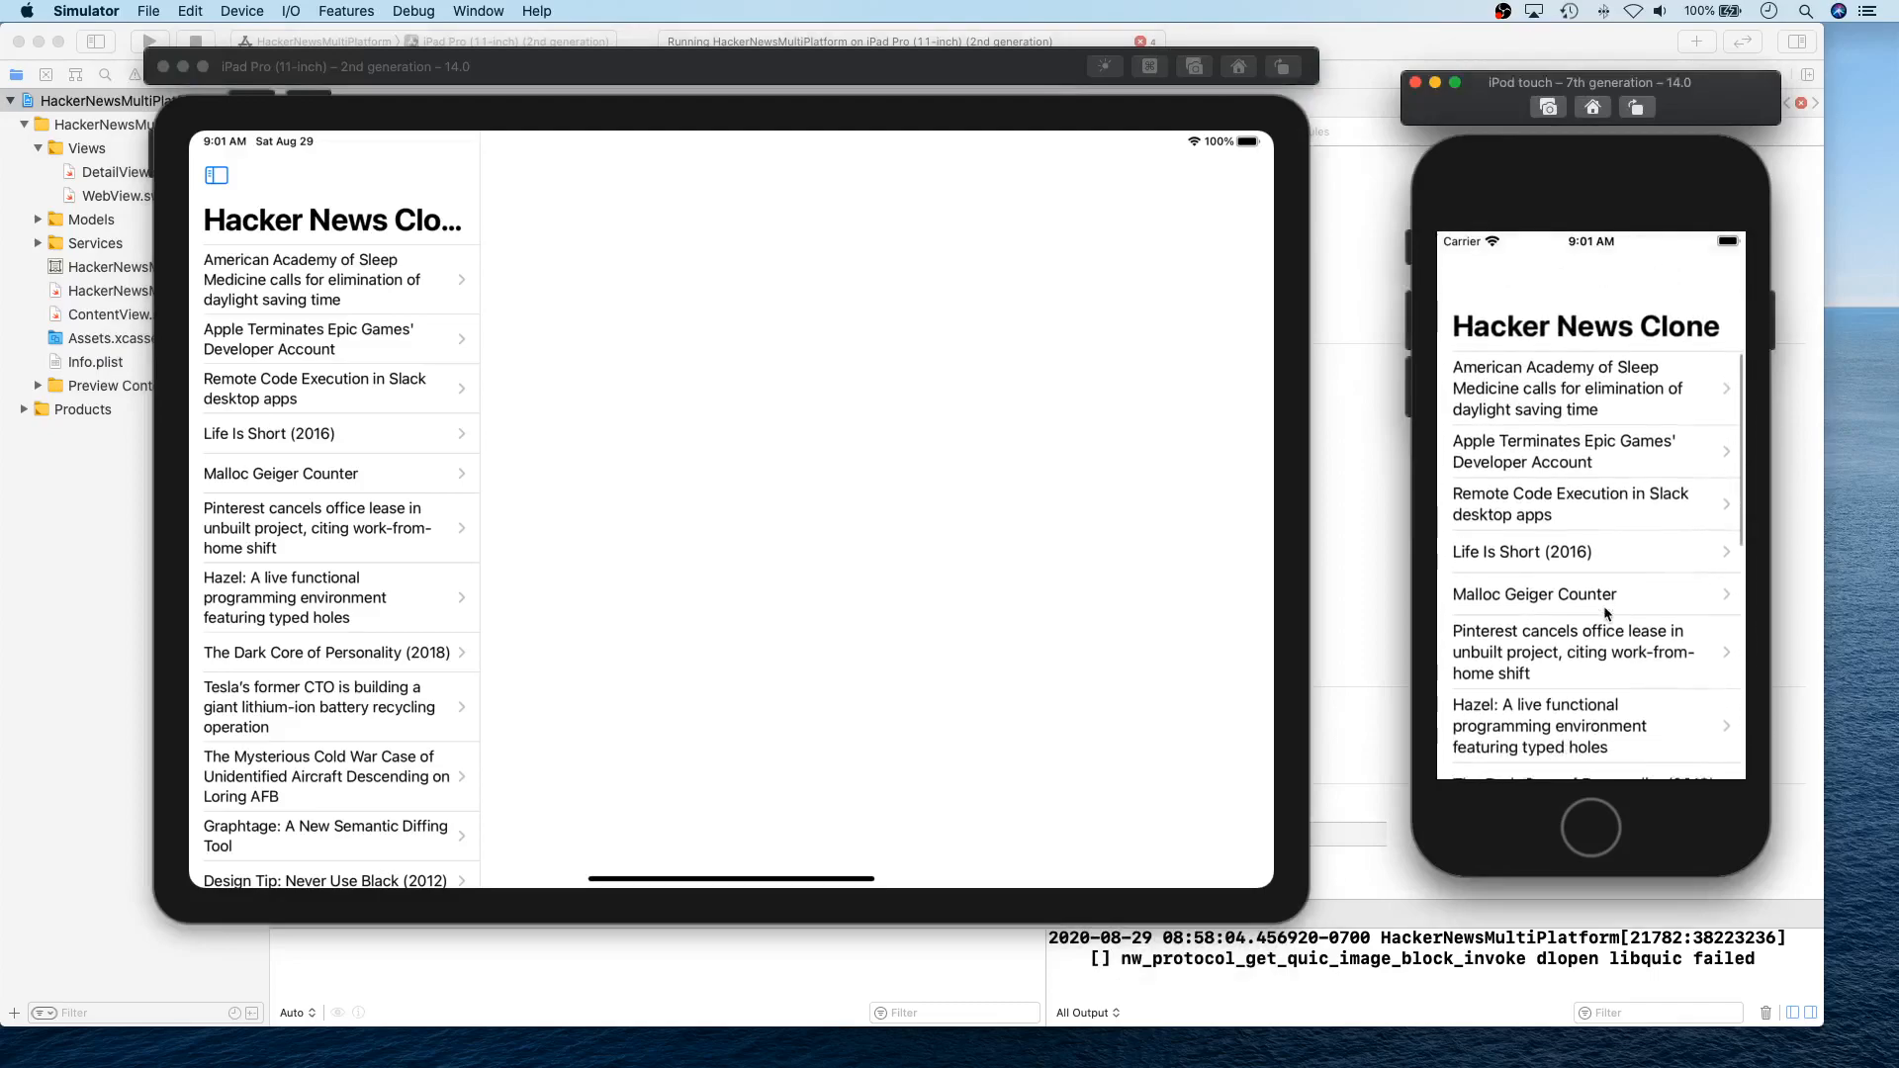
On the iPod touch, scroll the story list and open the daylight-saving-time story in the web view.
{"action": "scroll", "scroll_direction": "down", "scroll_amount": 3}
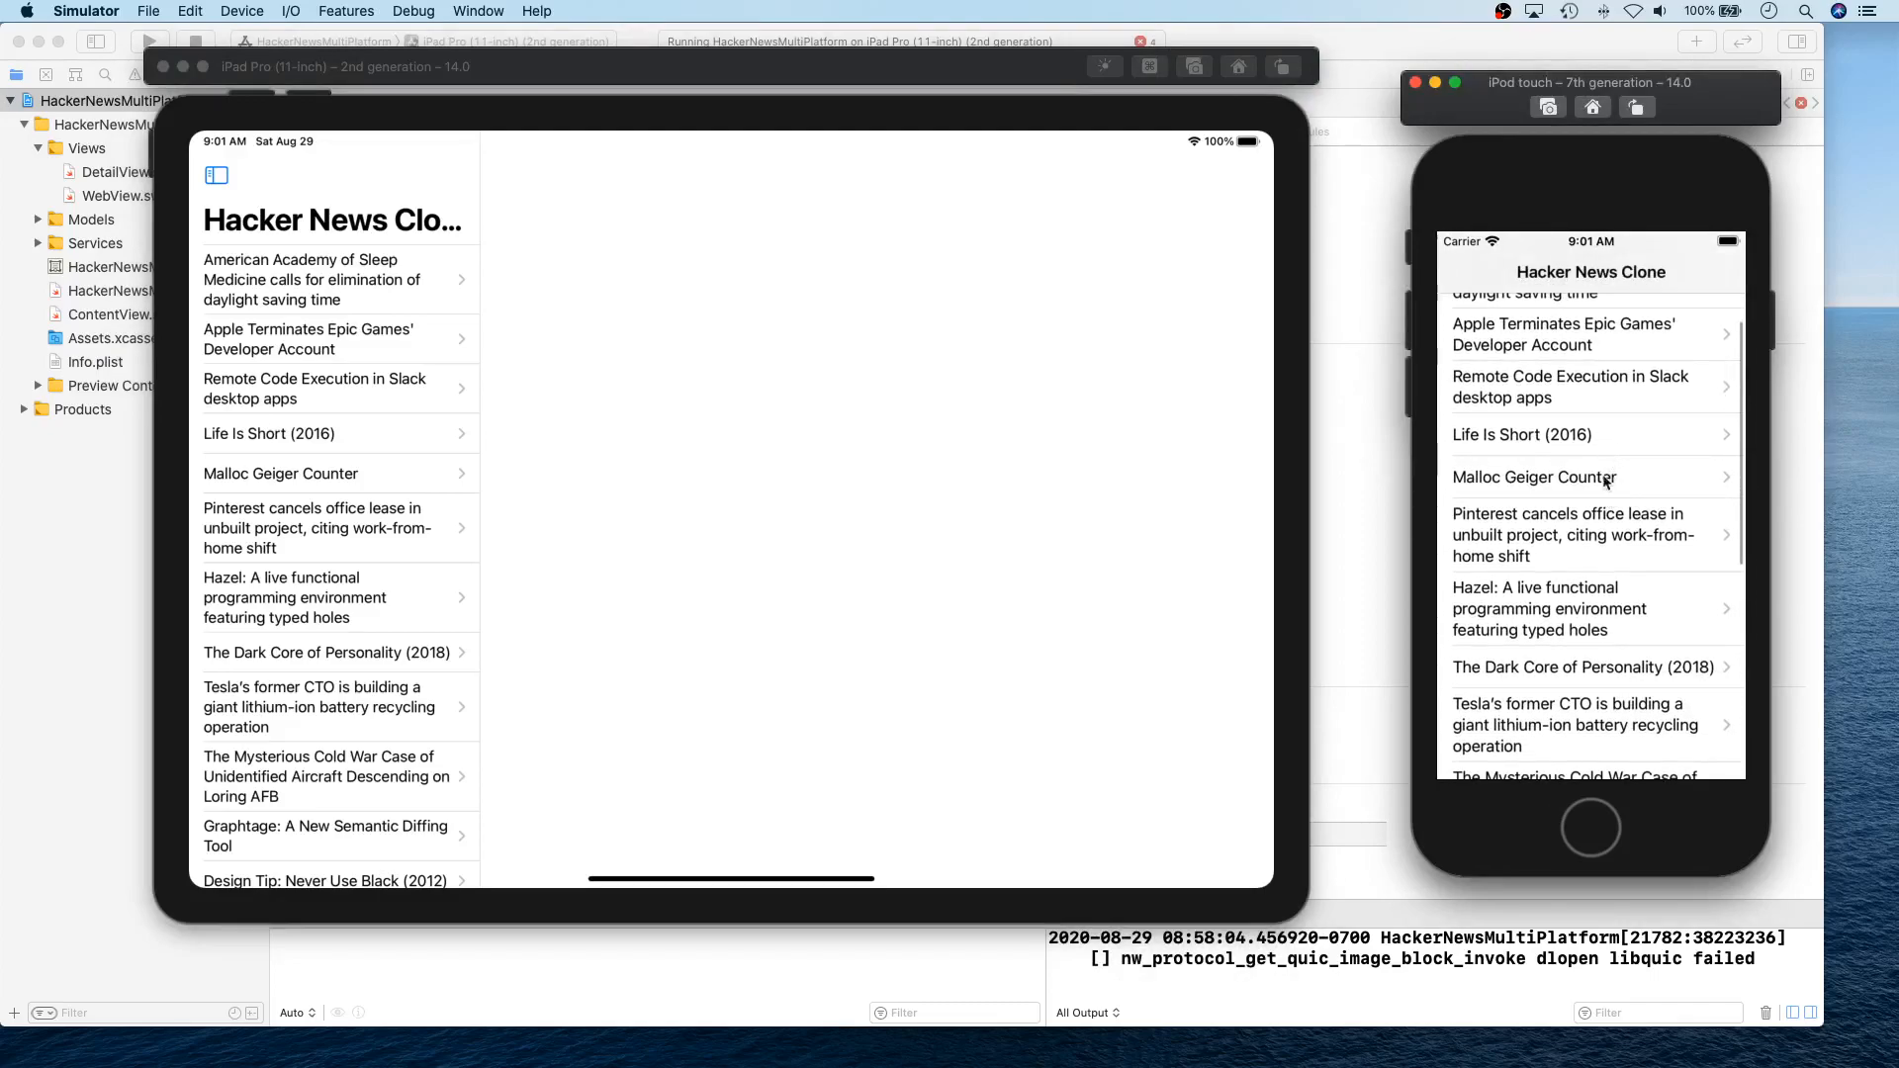
{"action": "scroll", "scroll_direction": "down", "scroll_amount": 3}
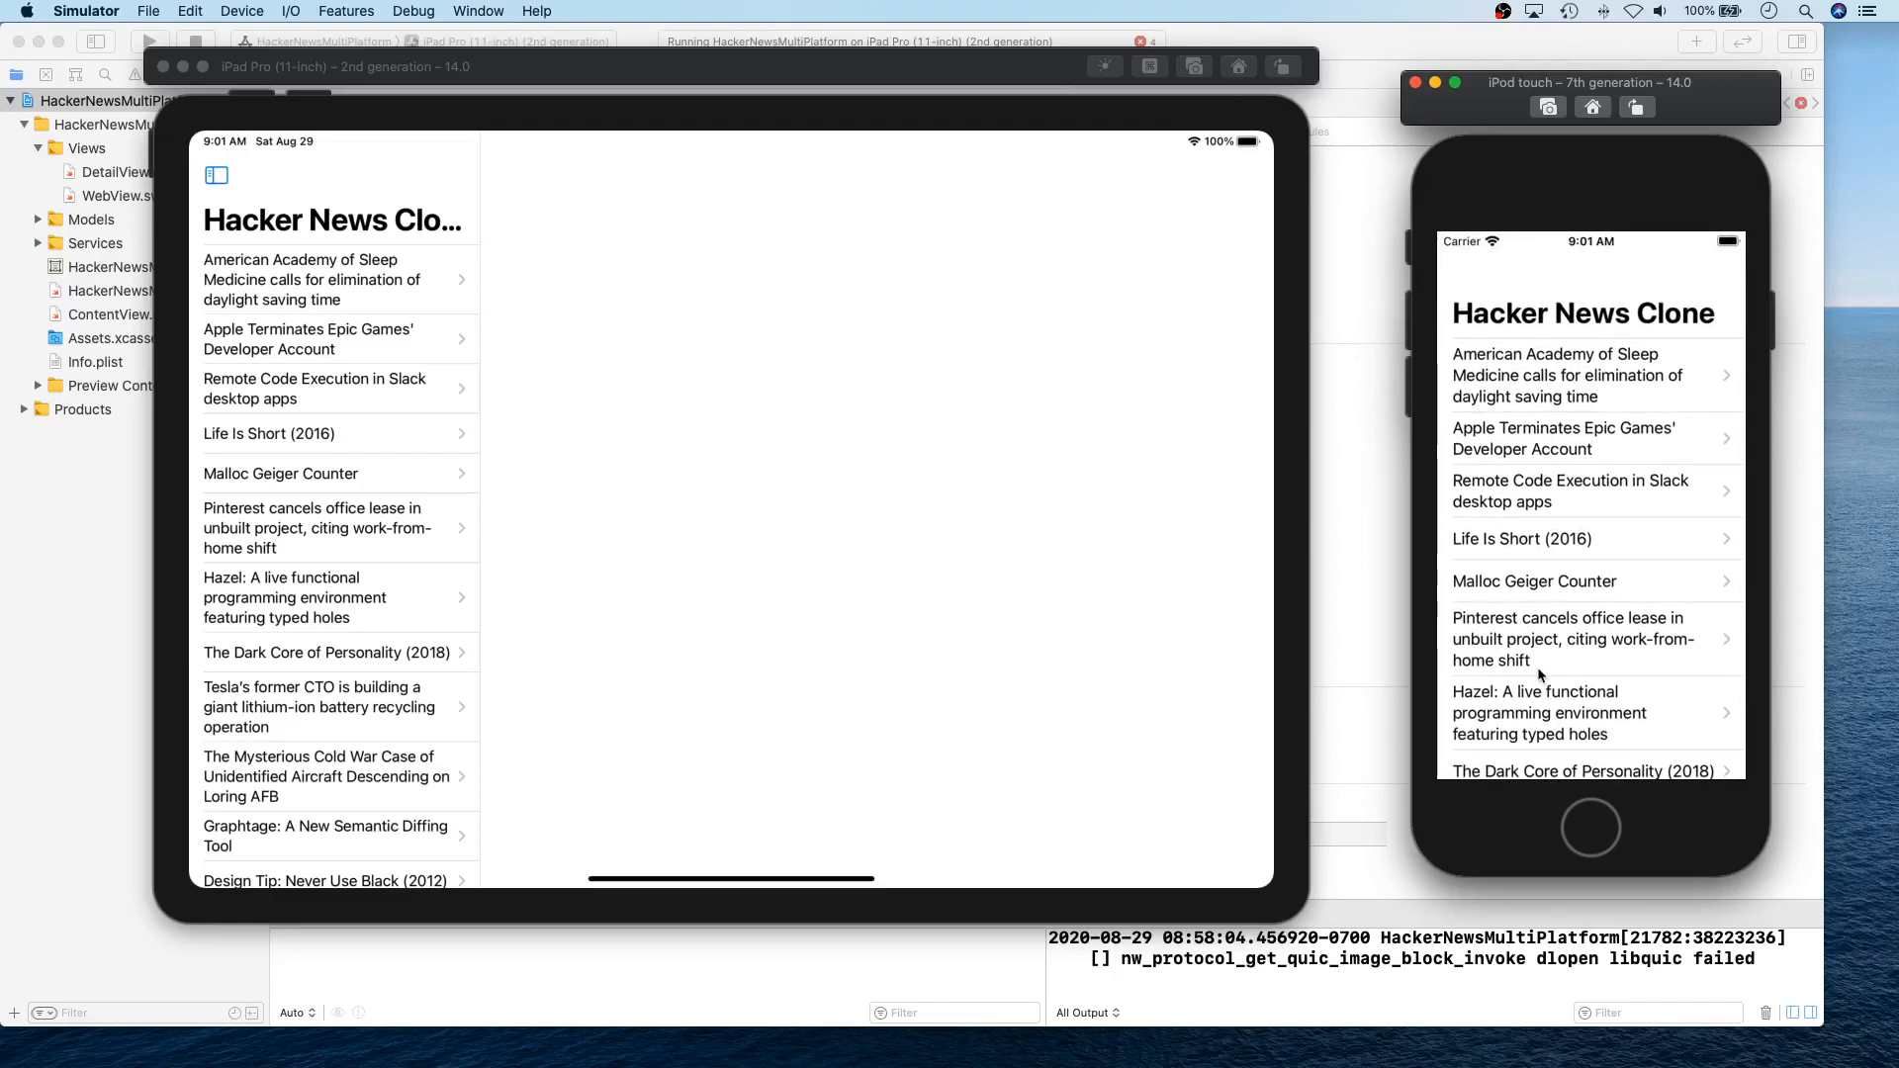
{"action": "mouse_move", "coordinate": [1557, 478]}
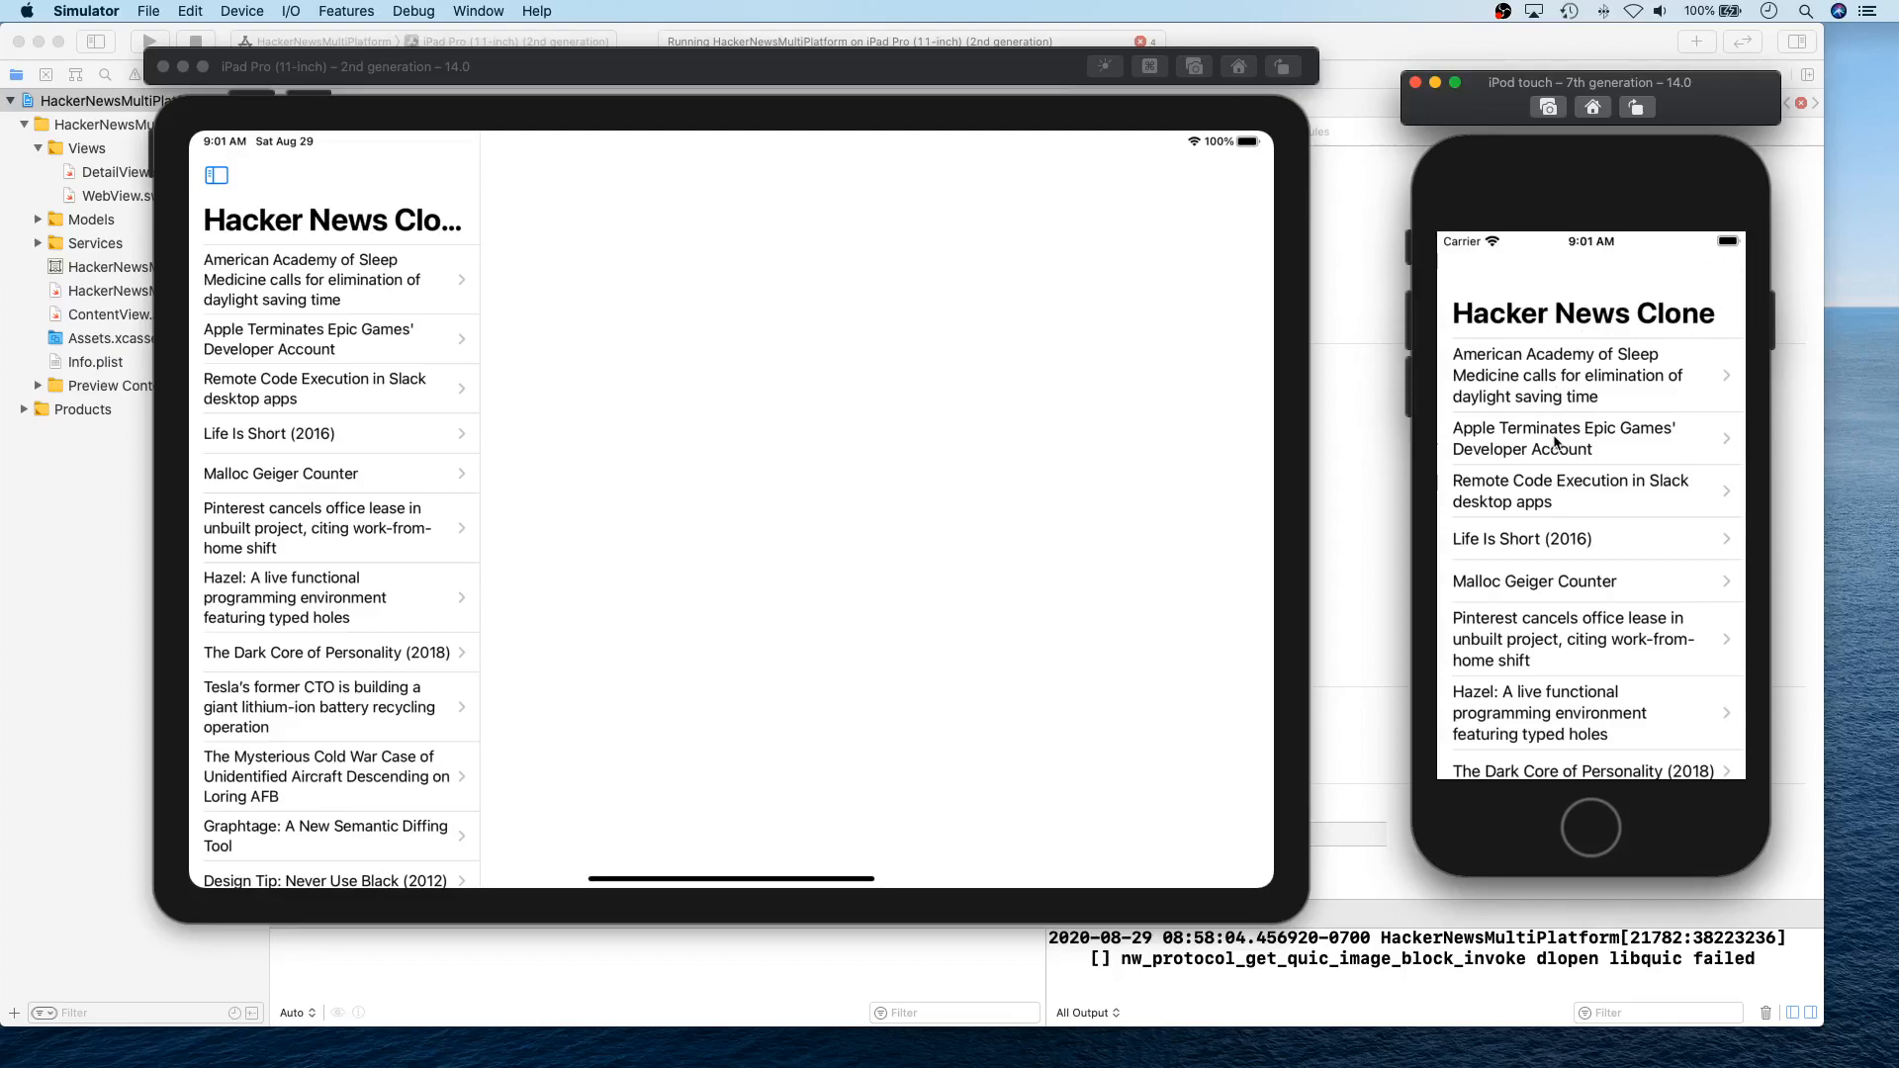
{"action": "mouse_move", "coordinate": [1636, 635]}
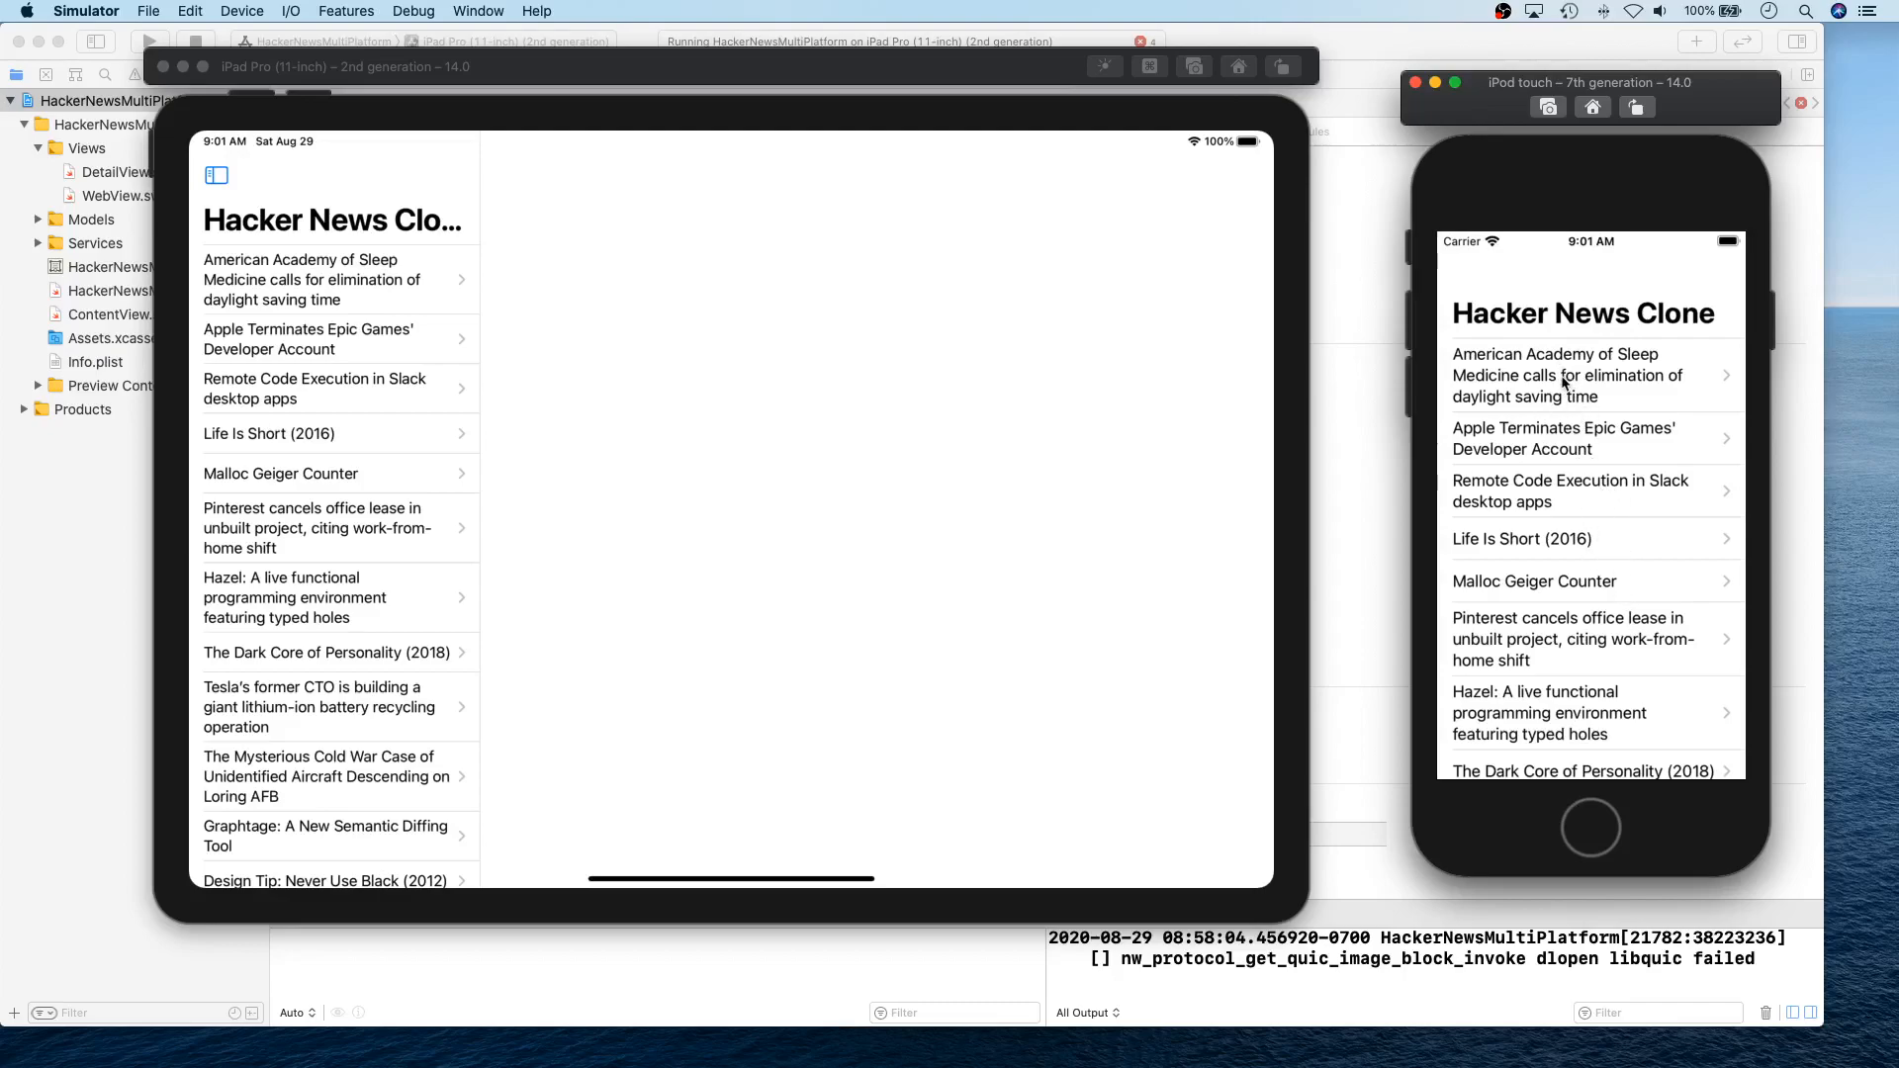
{"action": "left_click", "coordinate": [1562, 375]}
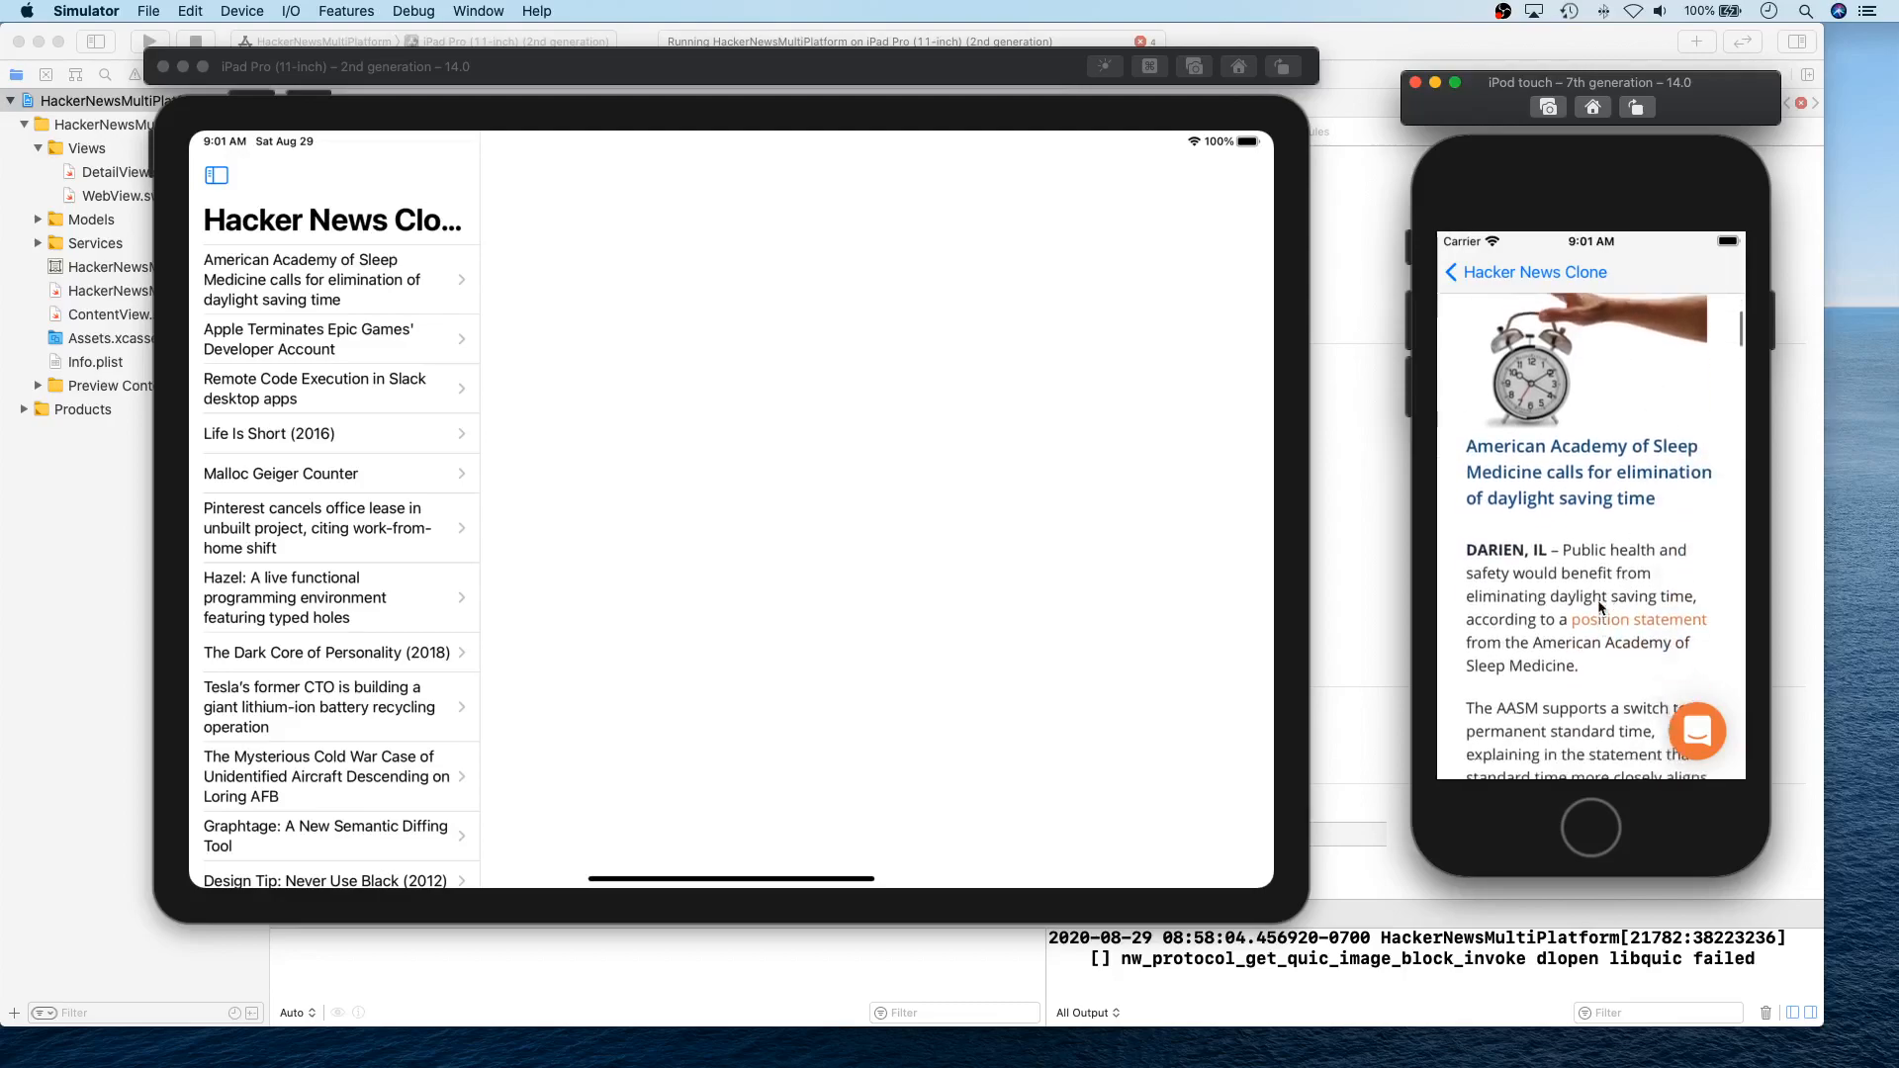
Return the iPod touch to the story list and open the sleep medicine story on the iPad.
{"action": "left_click", "coordinate": [1525, 271]}
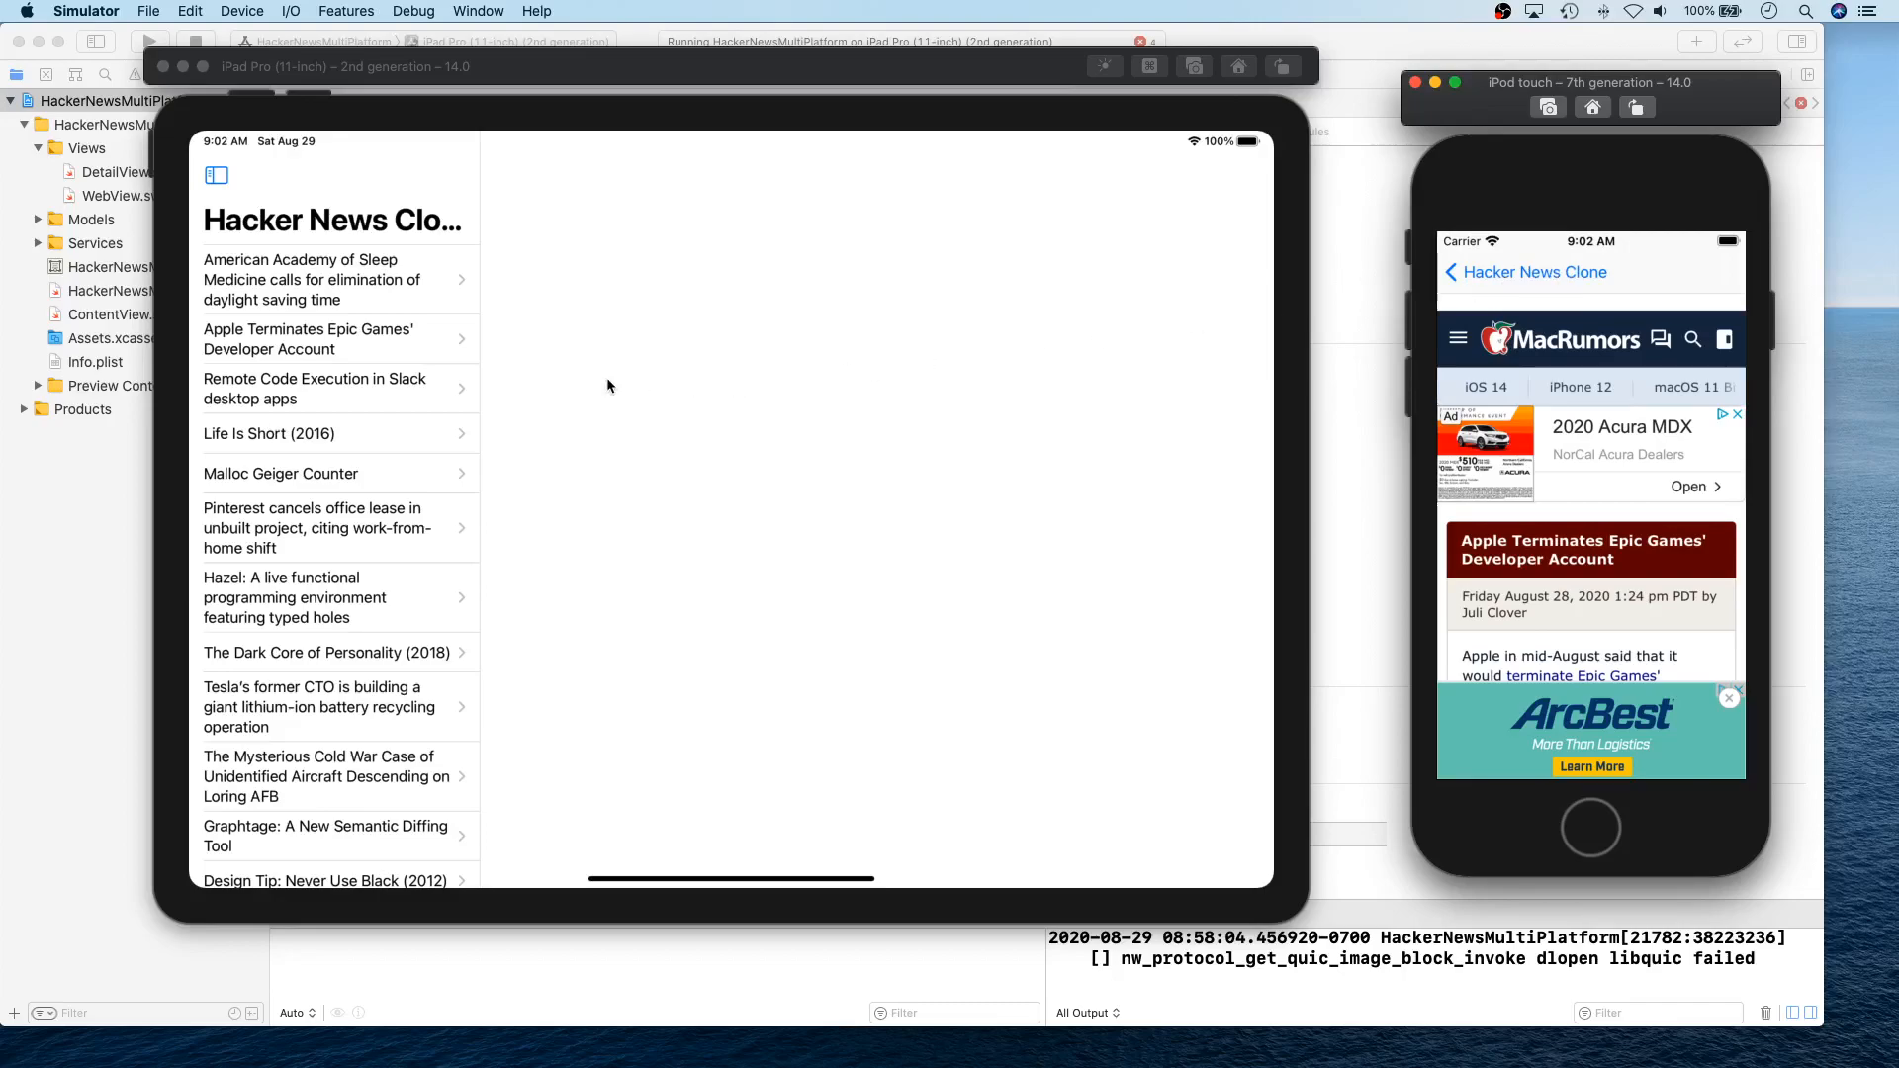
{"action": "left_click", "coordinate": [333, 279]}
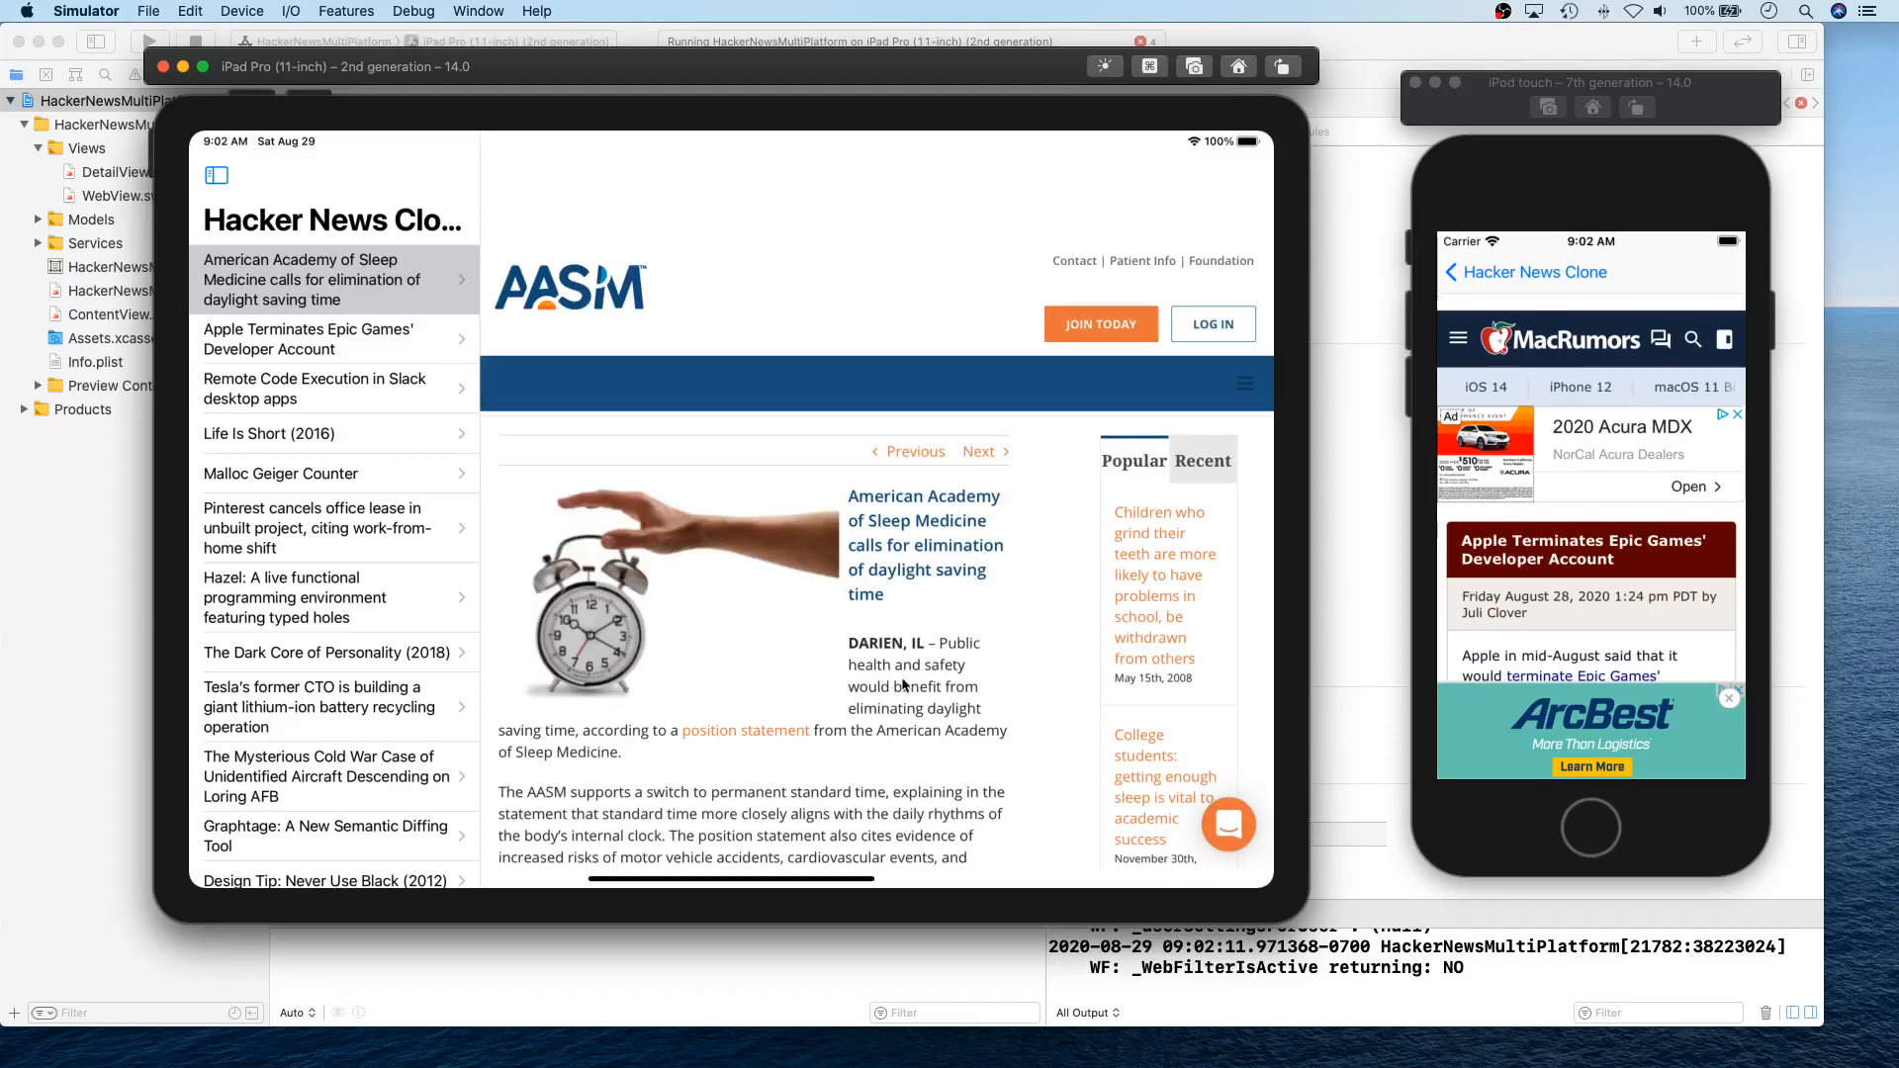
On the iPad, open and scroll the Apple Terminates Epic Games story, then scroll the sidebar toward Graphtage.
{"action": "scroll", "scroll_direction": "down", "scroll_amount": 3}
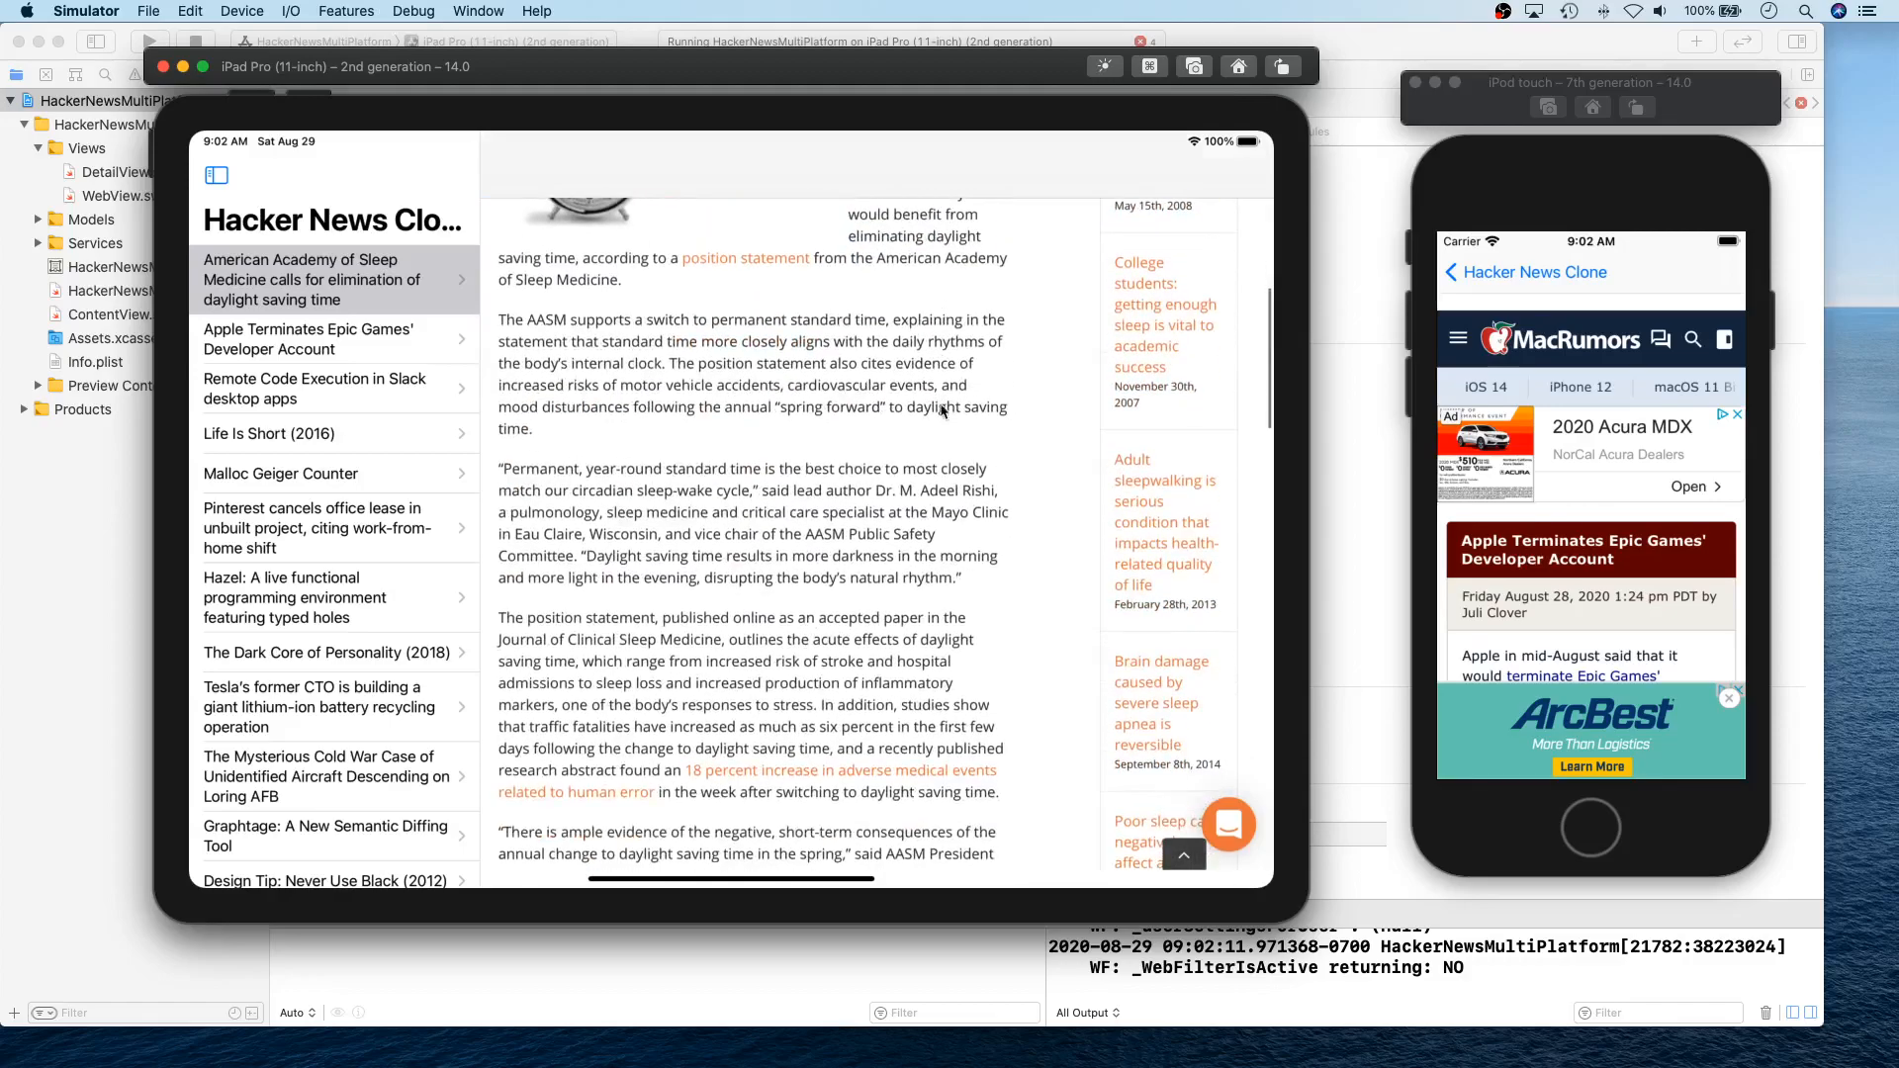
{"action": "scroll", "scroll_direction": "down", "scroll_amount": 3}
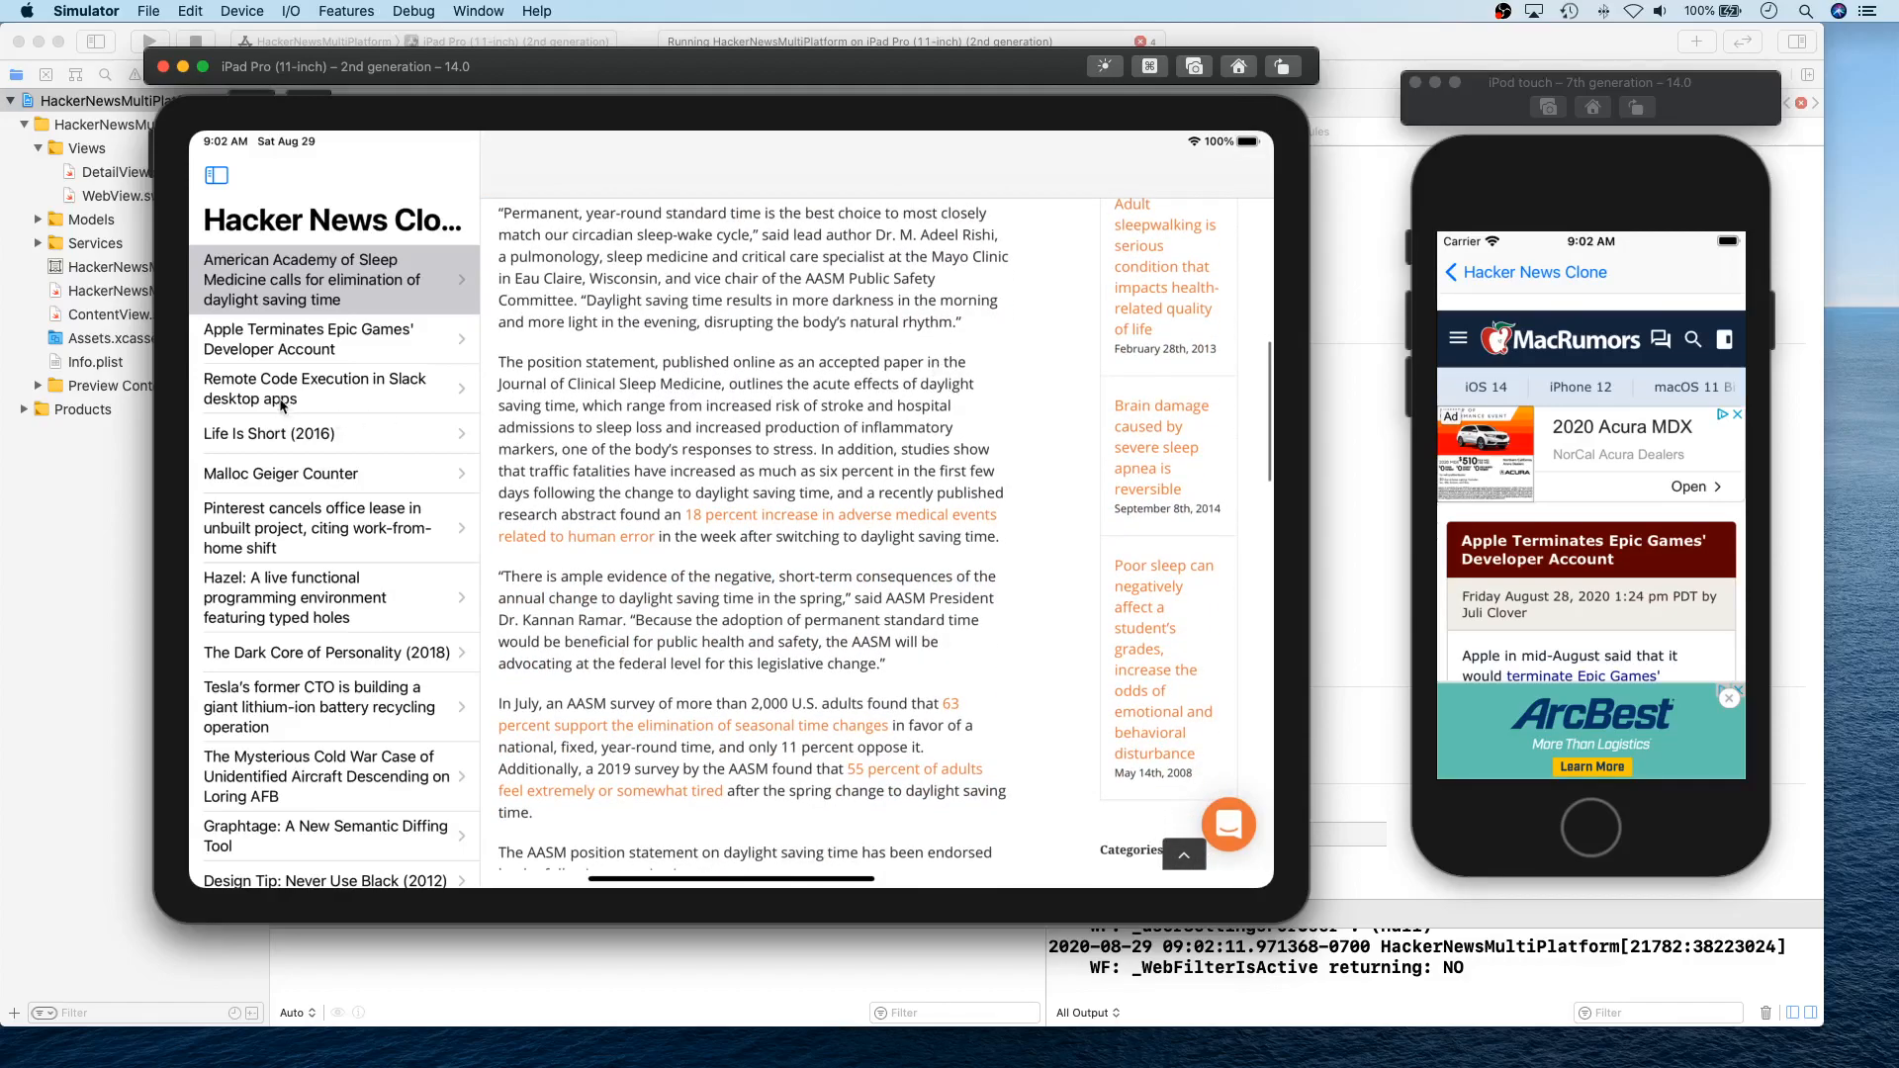
{"action": "left_click", "coordinate": [327, 338]}
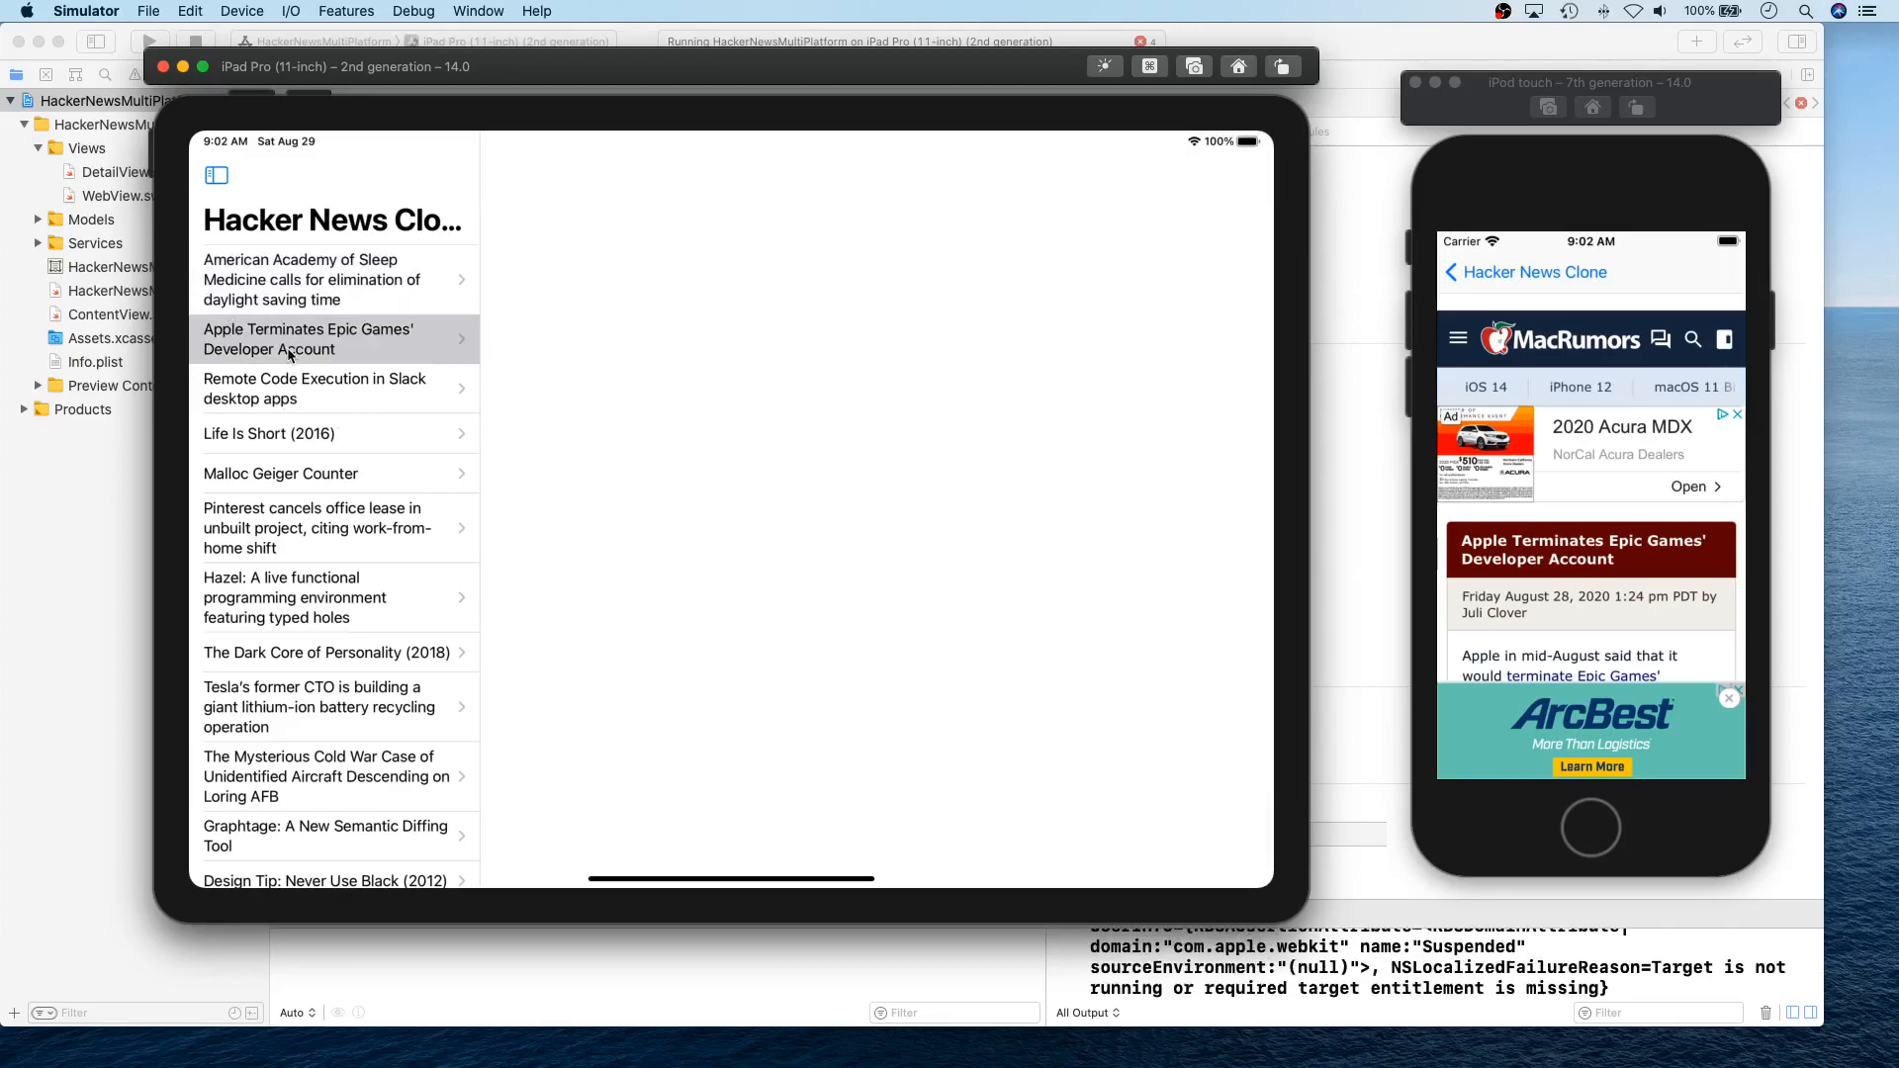
{"action": "left_click", "coordinate": [334, 339]}
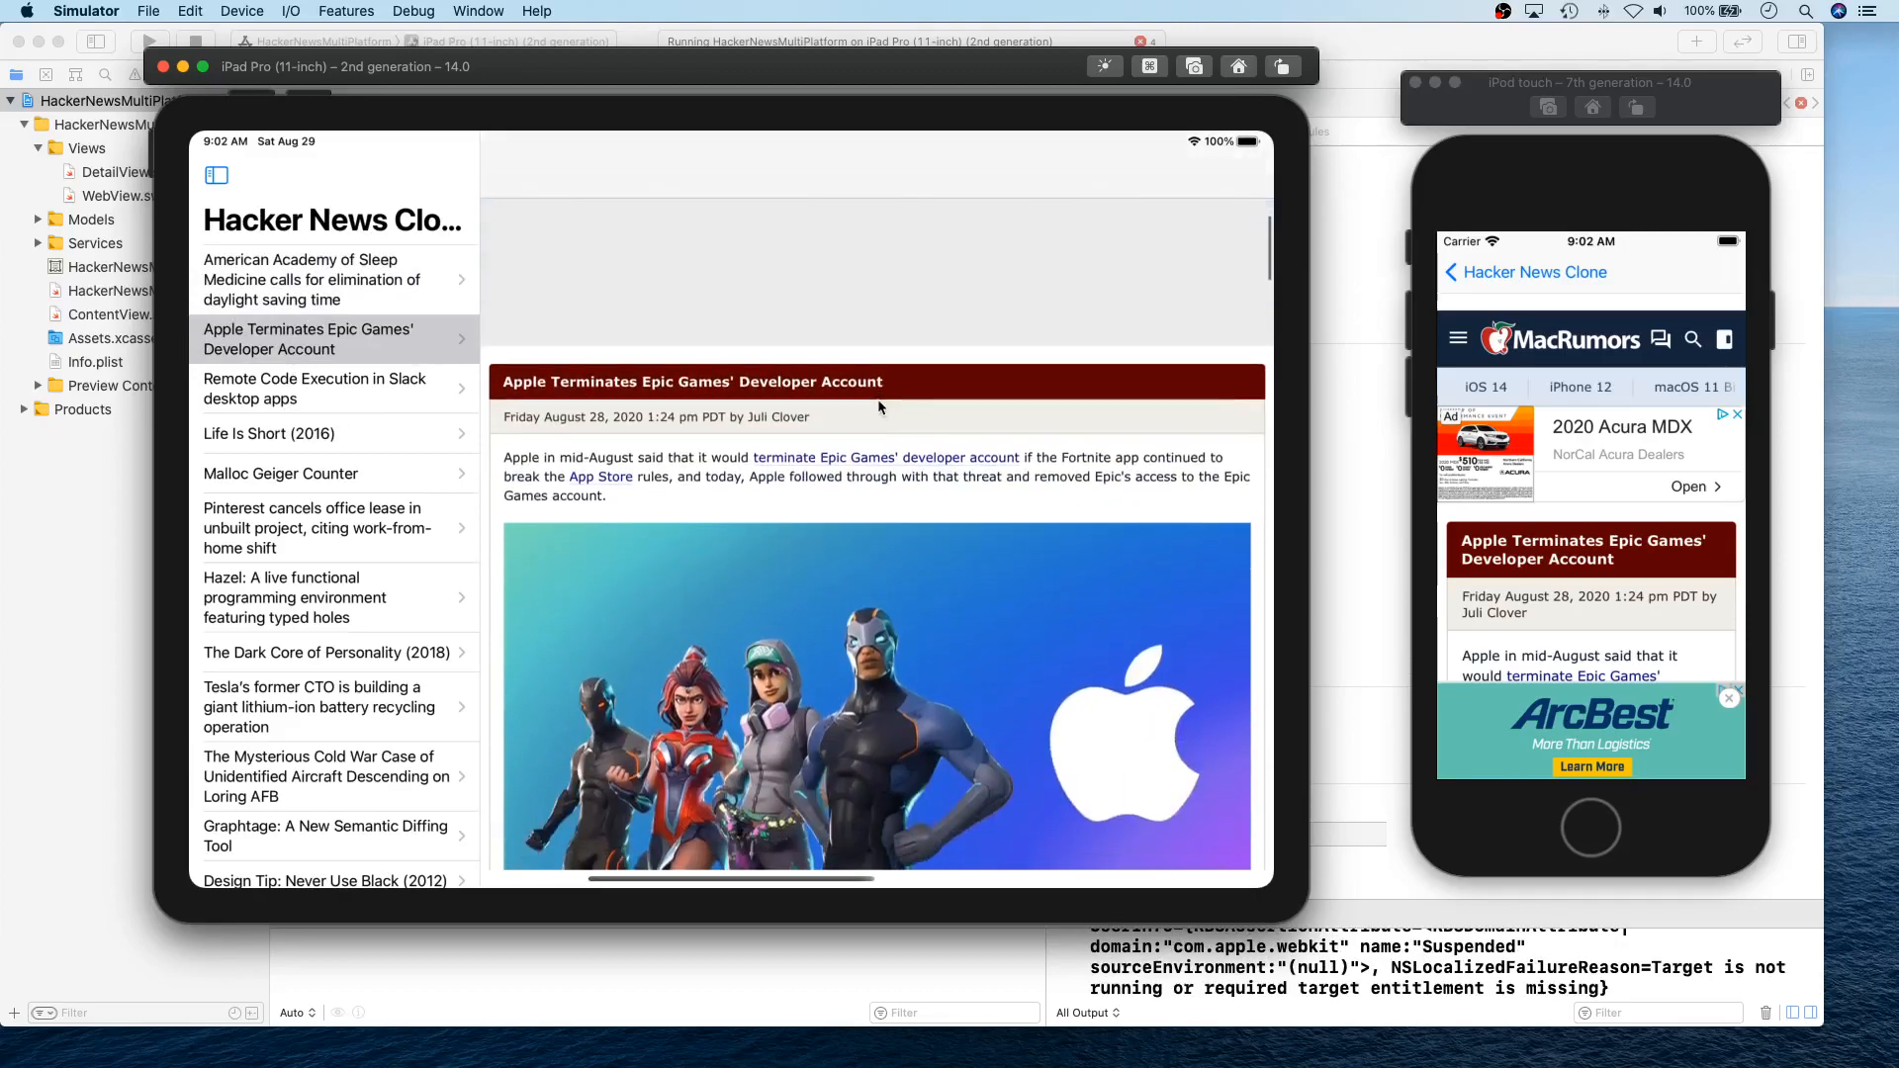
{"action": "scroll", "scroll_direction": "down", "scroll_amount": 3}
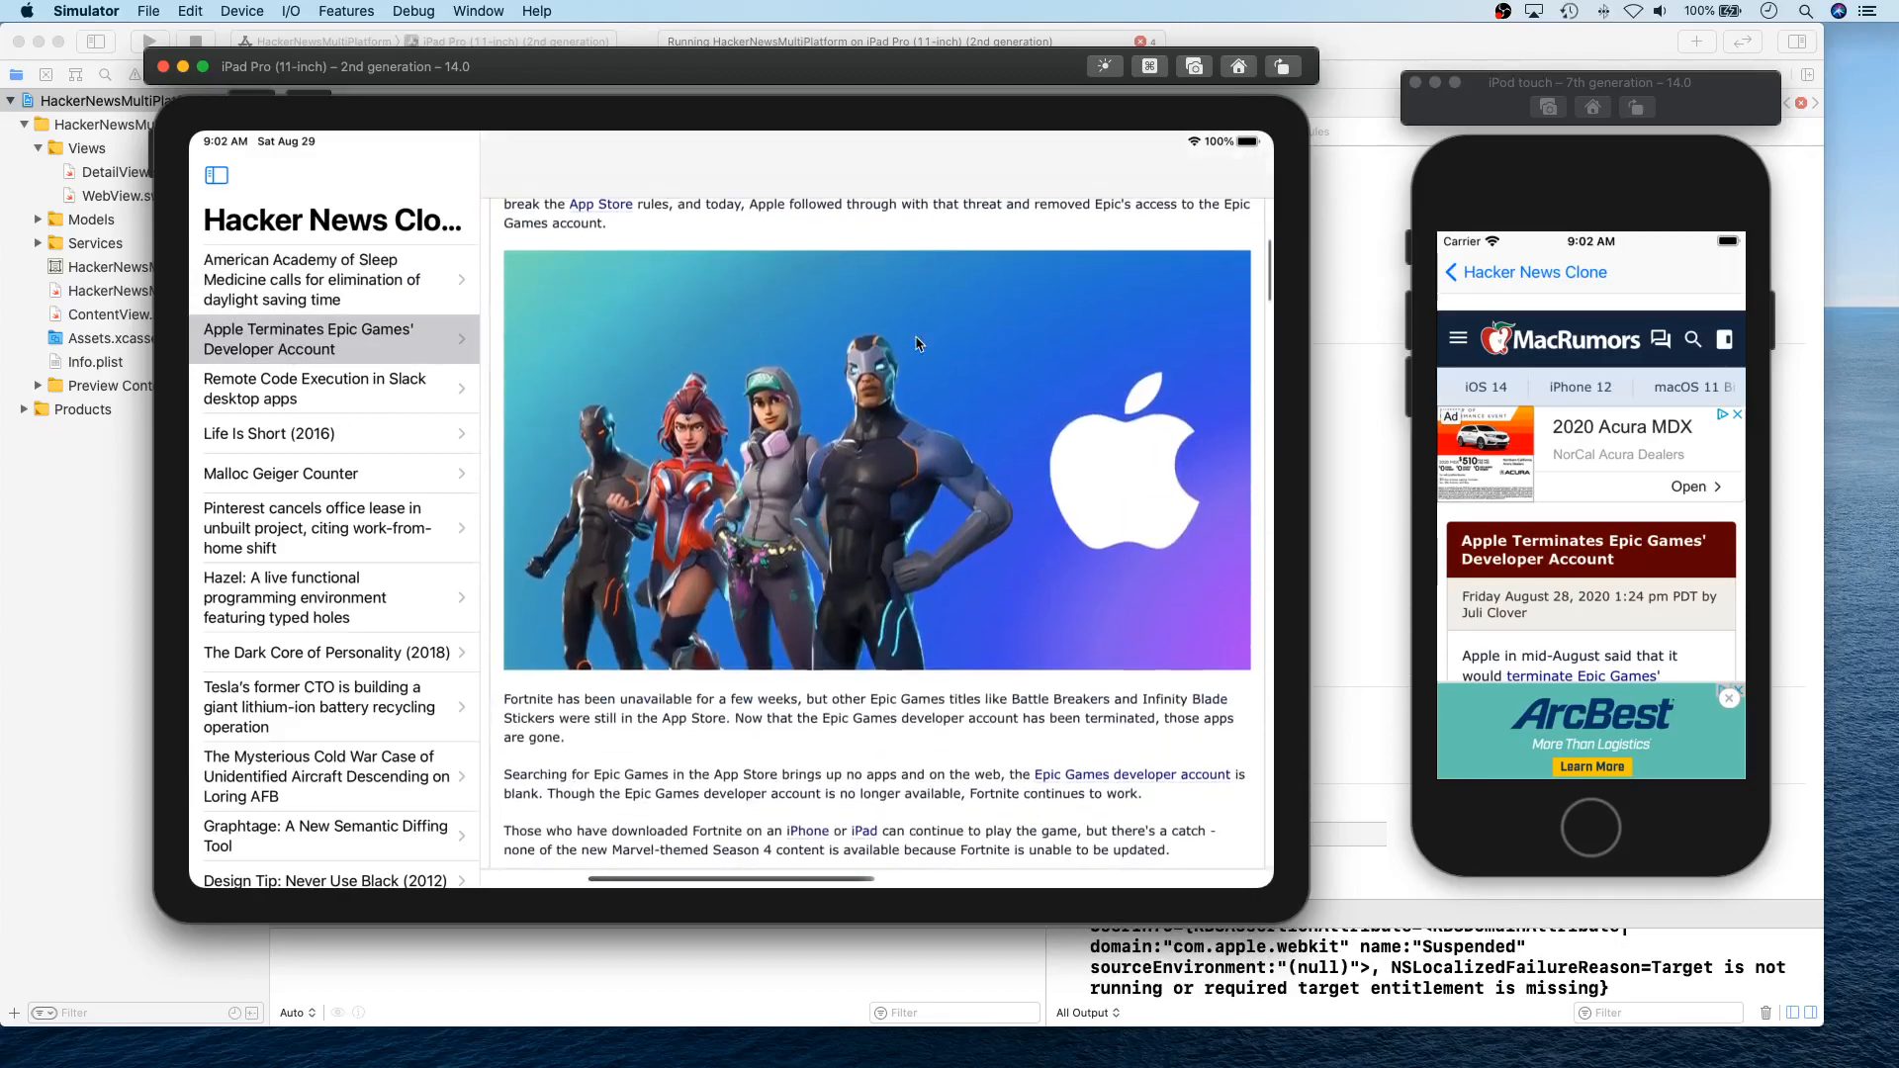
{"action": "scroll", "scroll_direction": "down", "scroll_amount": 3}
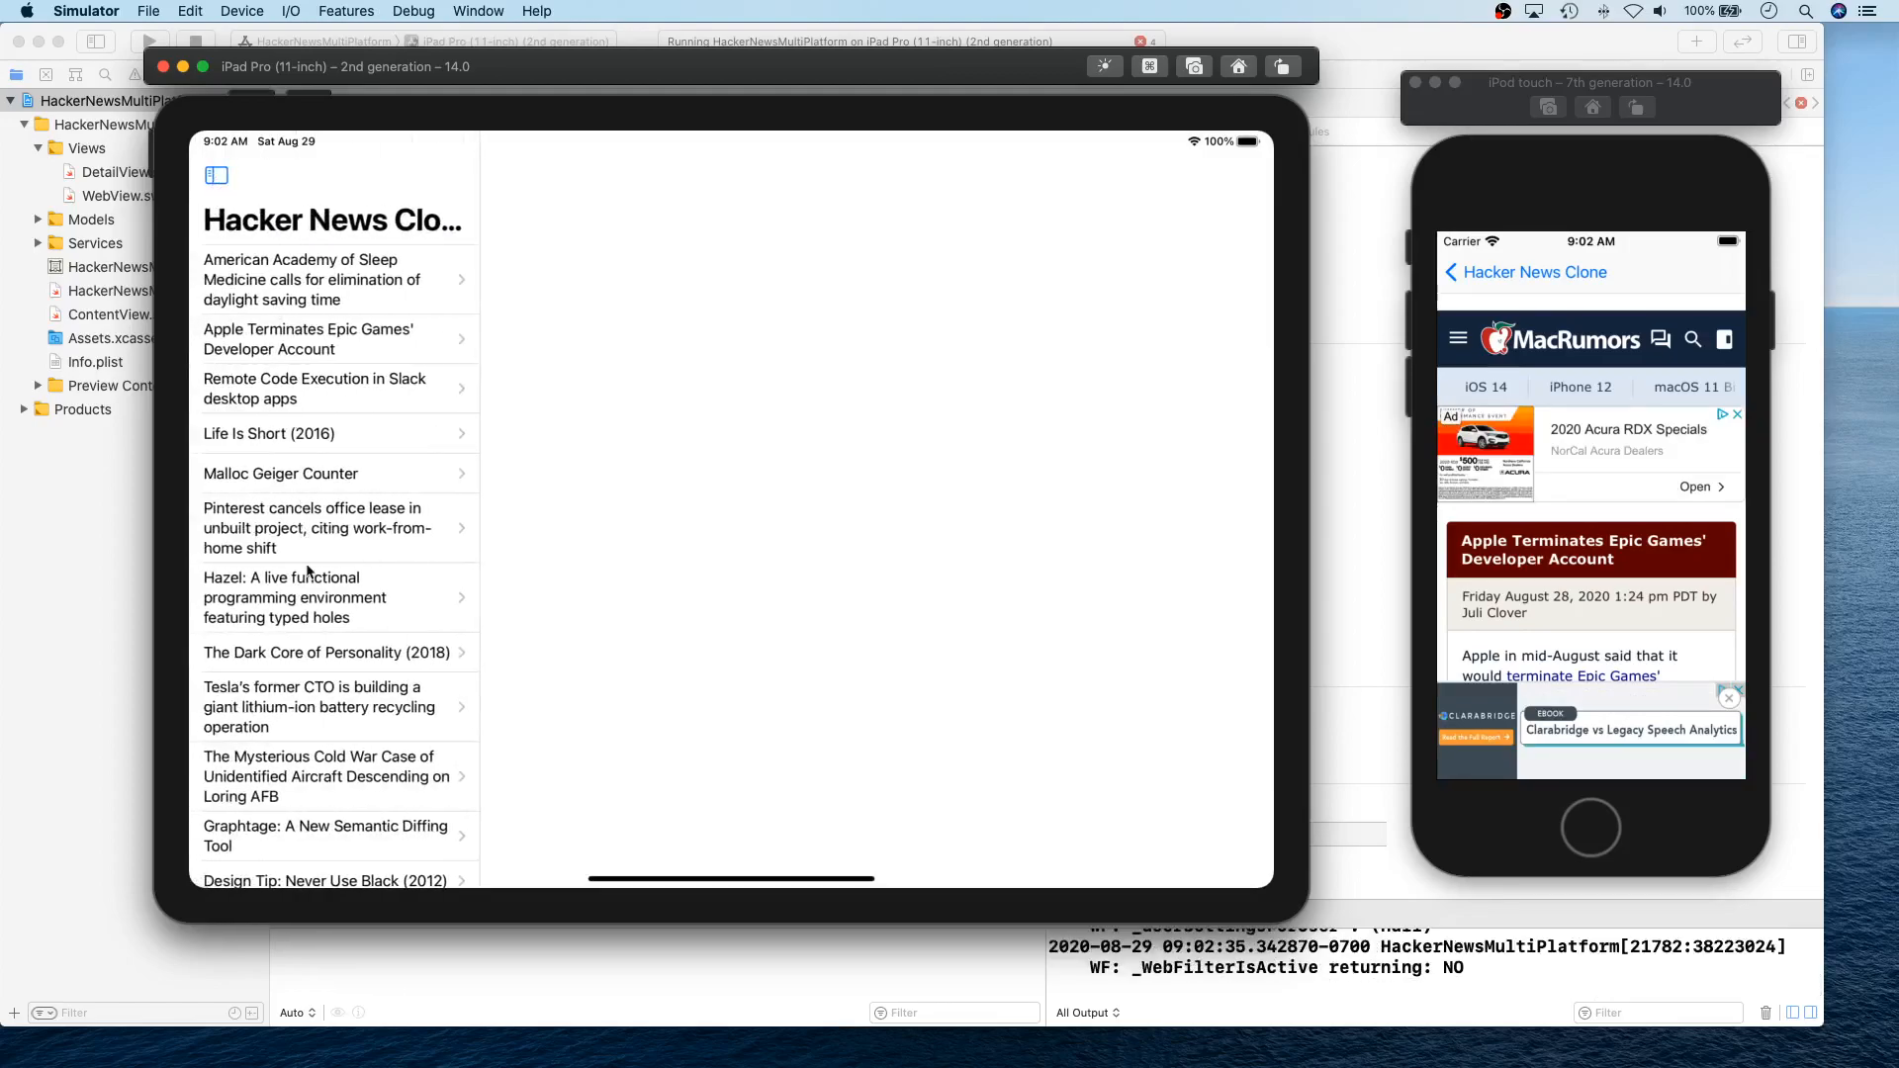
{"action": "scroll", "scroll_direction": "down", "scroll_amount": 3}
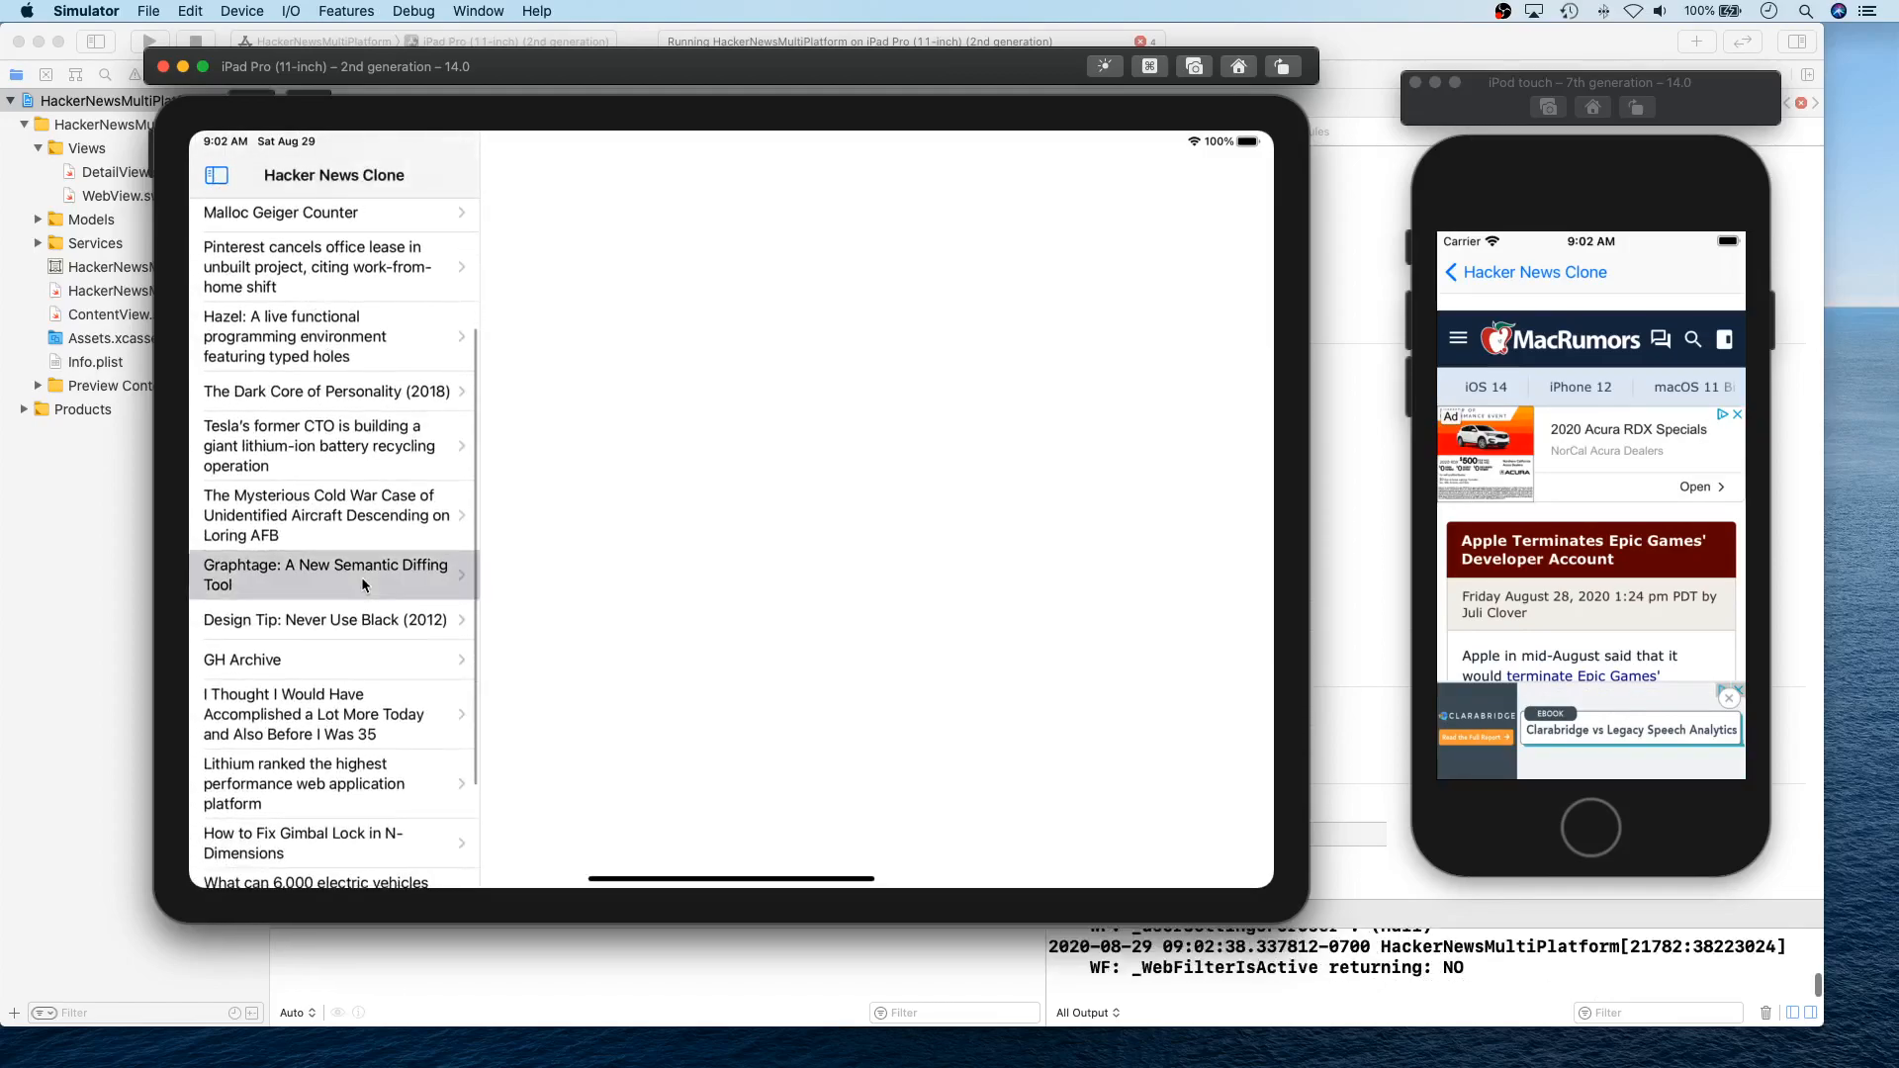
{"action": "mouse_move", "coordinate": [706, 597]}
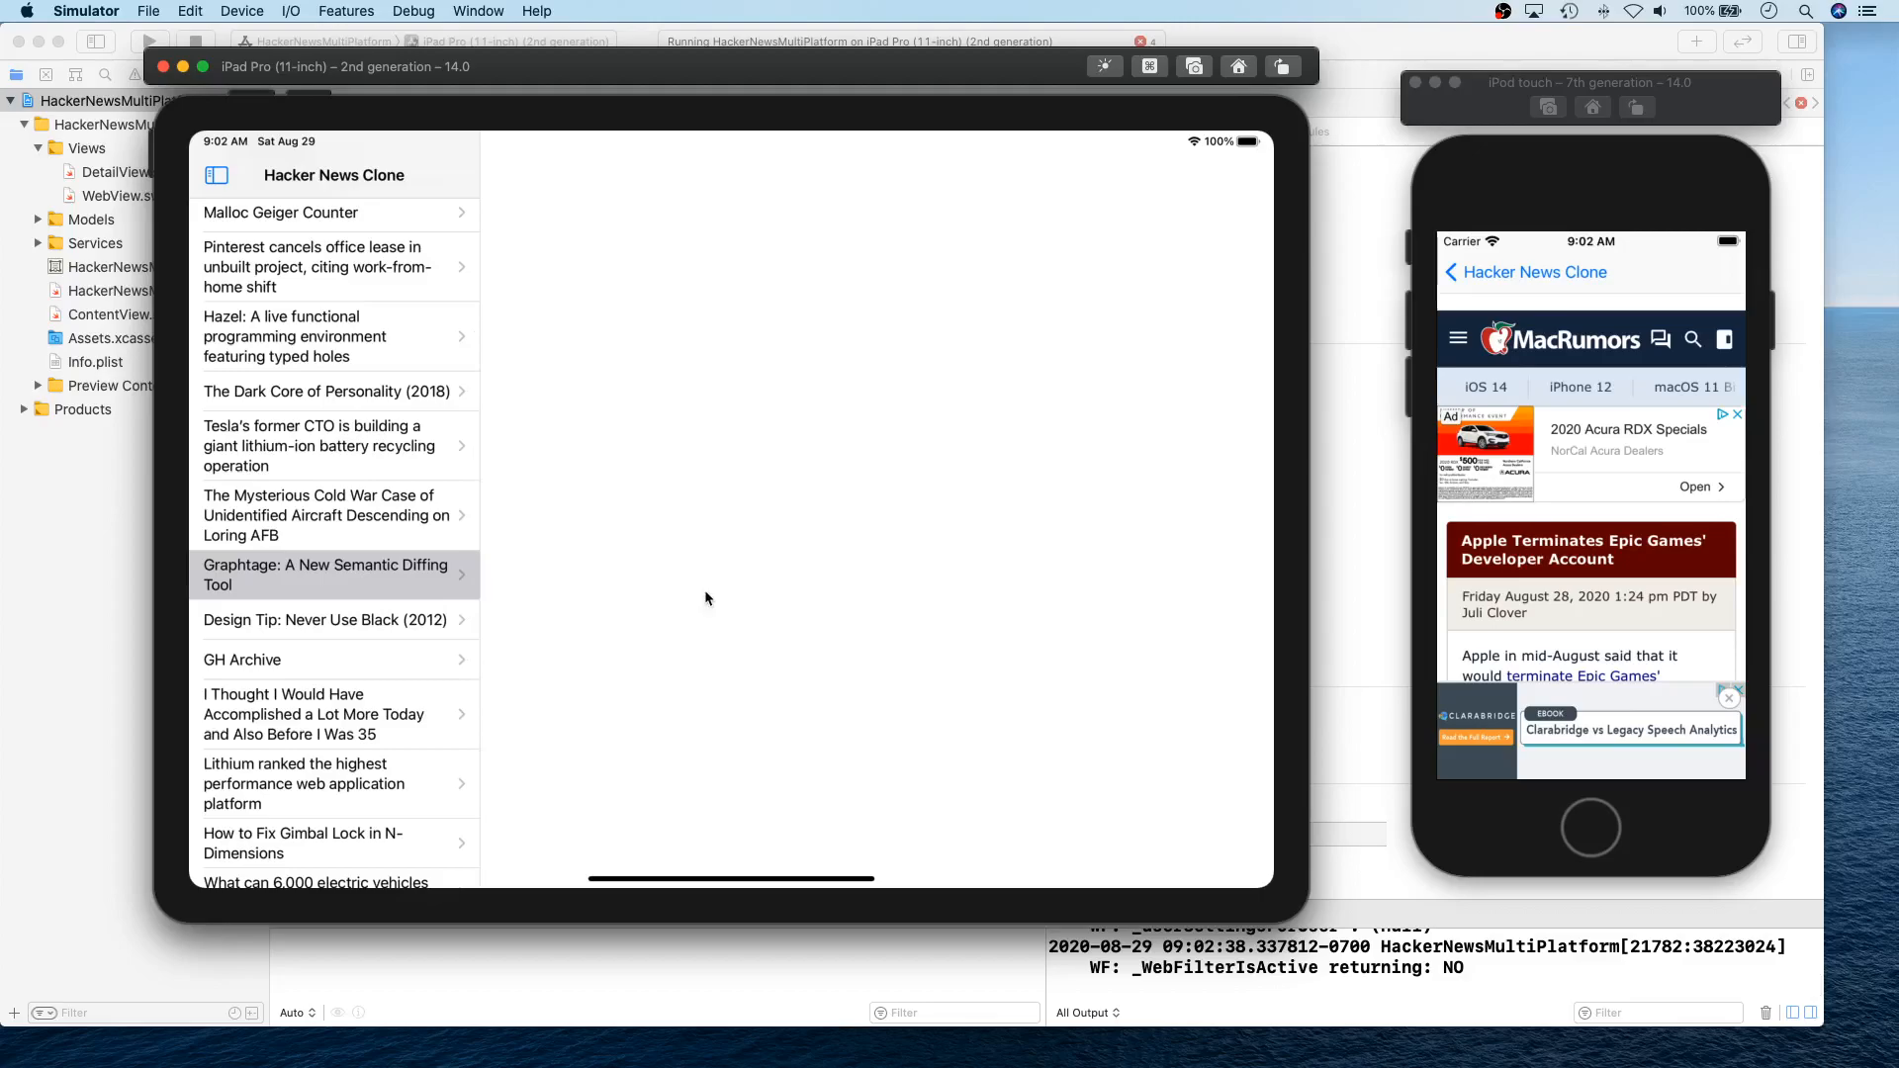
Open the Graphtage article on the iPad and scroll through it.
{"action": "left_click", "coordinate": [326, 574]}
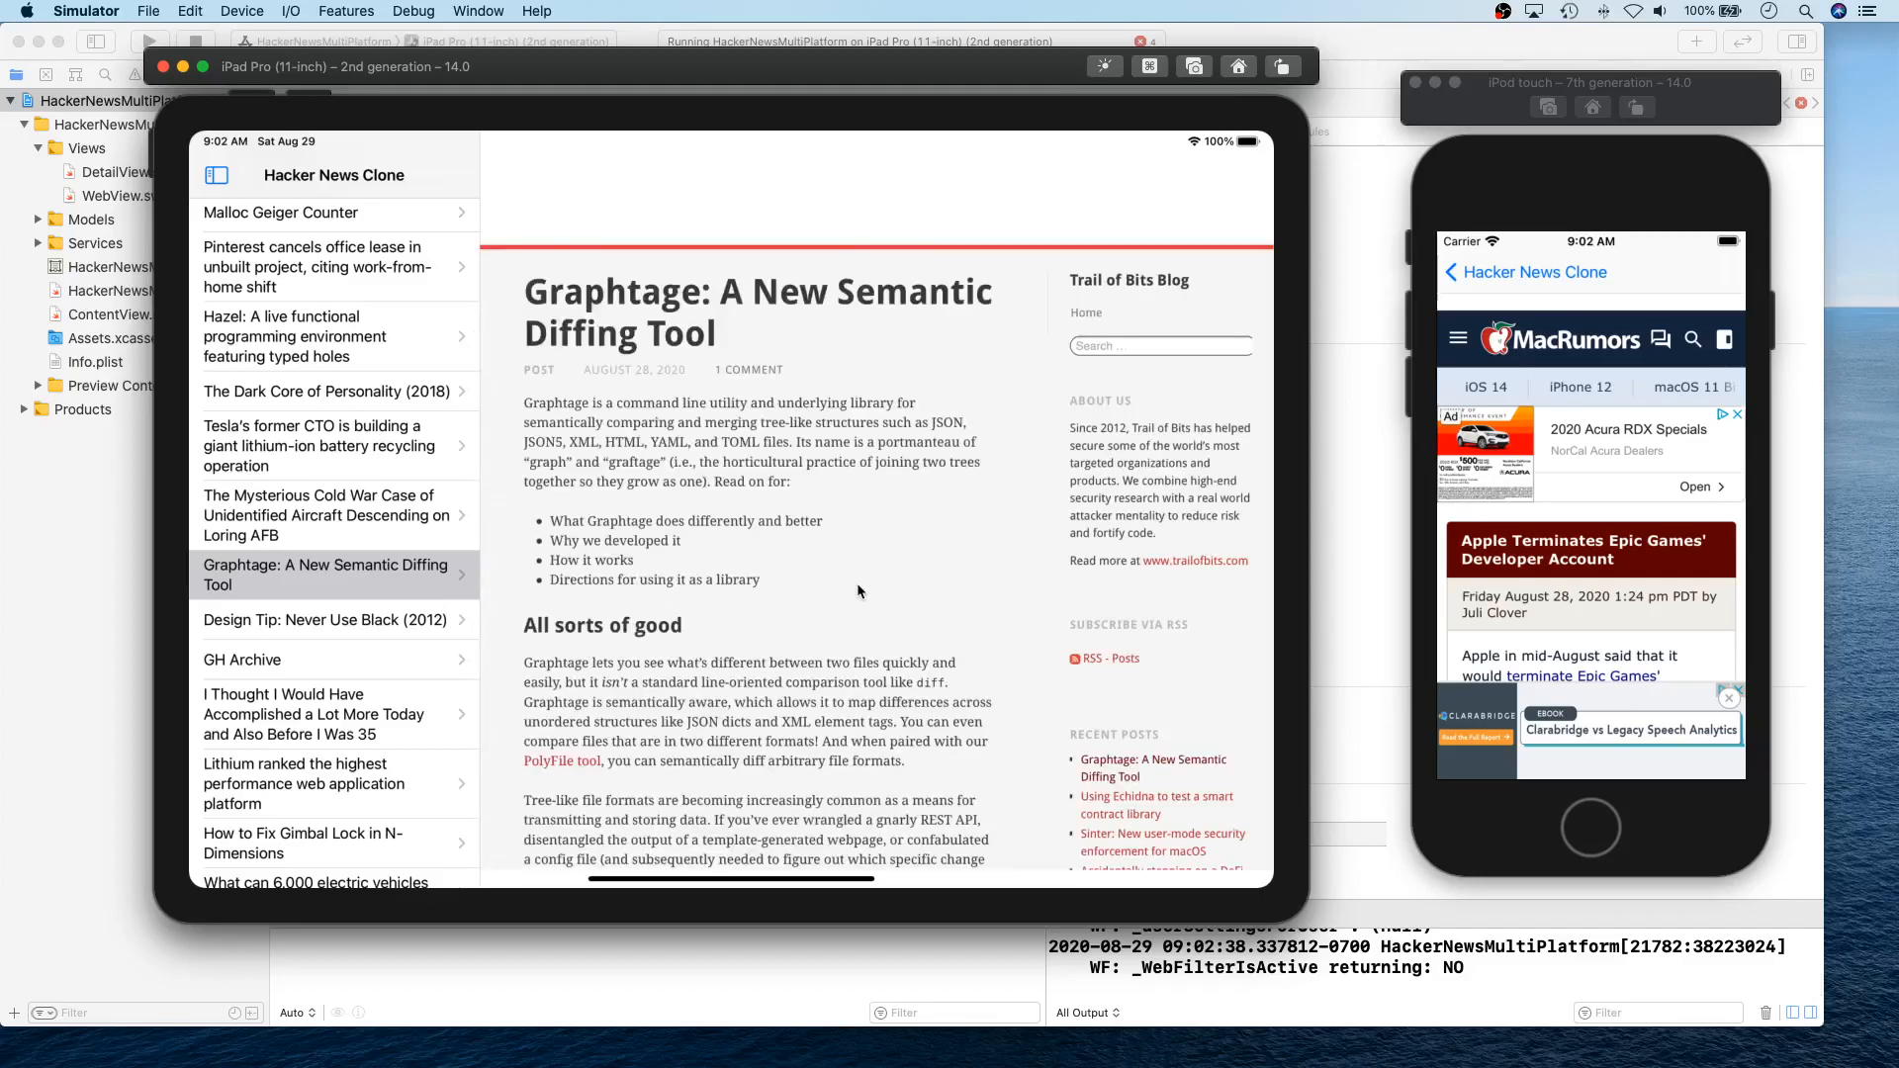
{"action": "scroll", "scroll_direction": "down", "scroll_amount": 3}
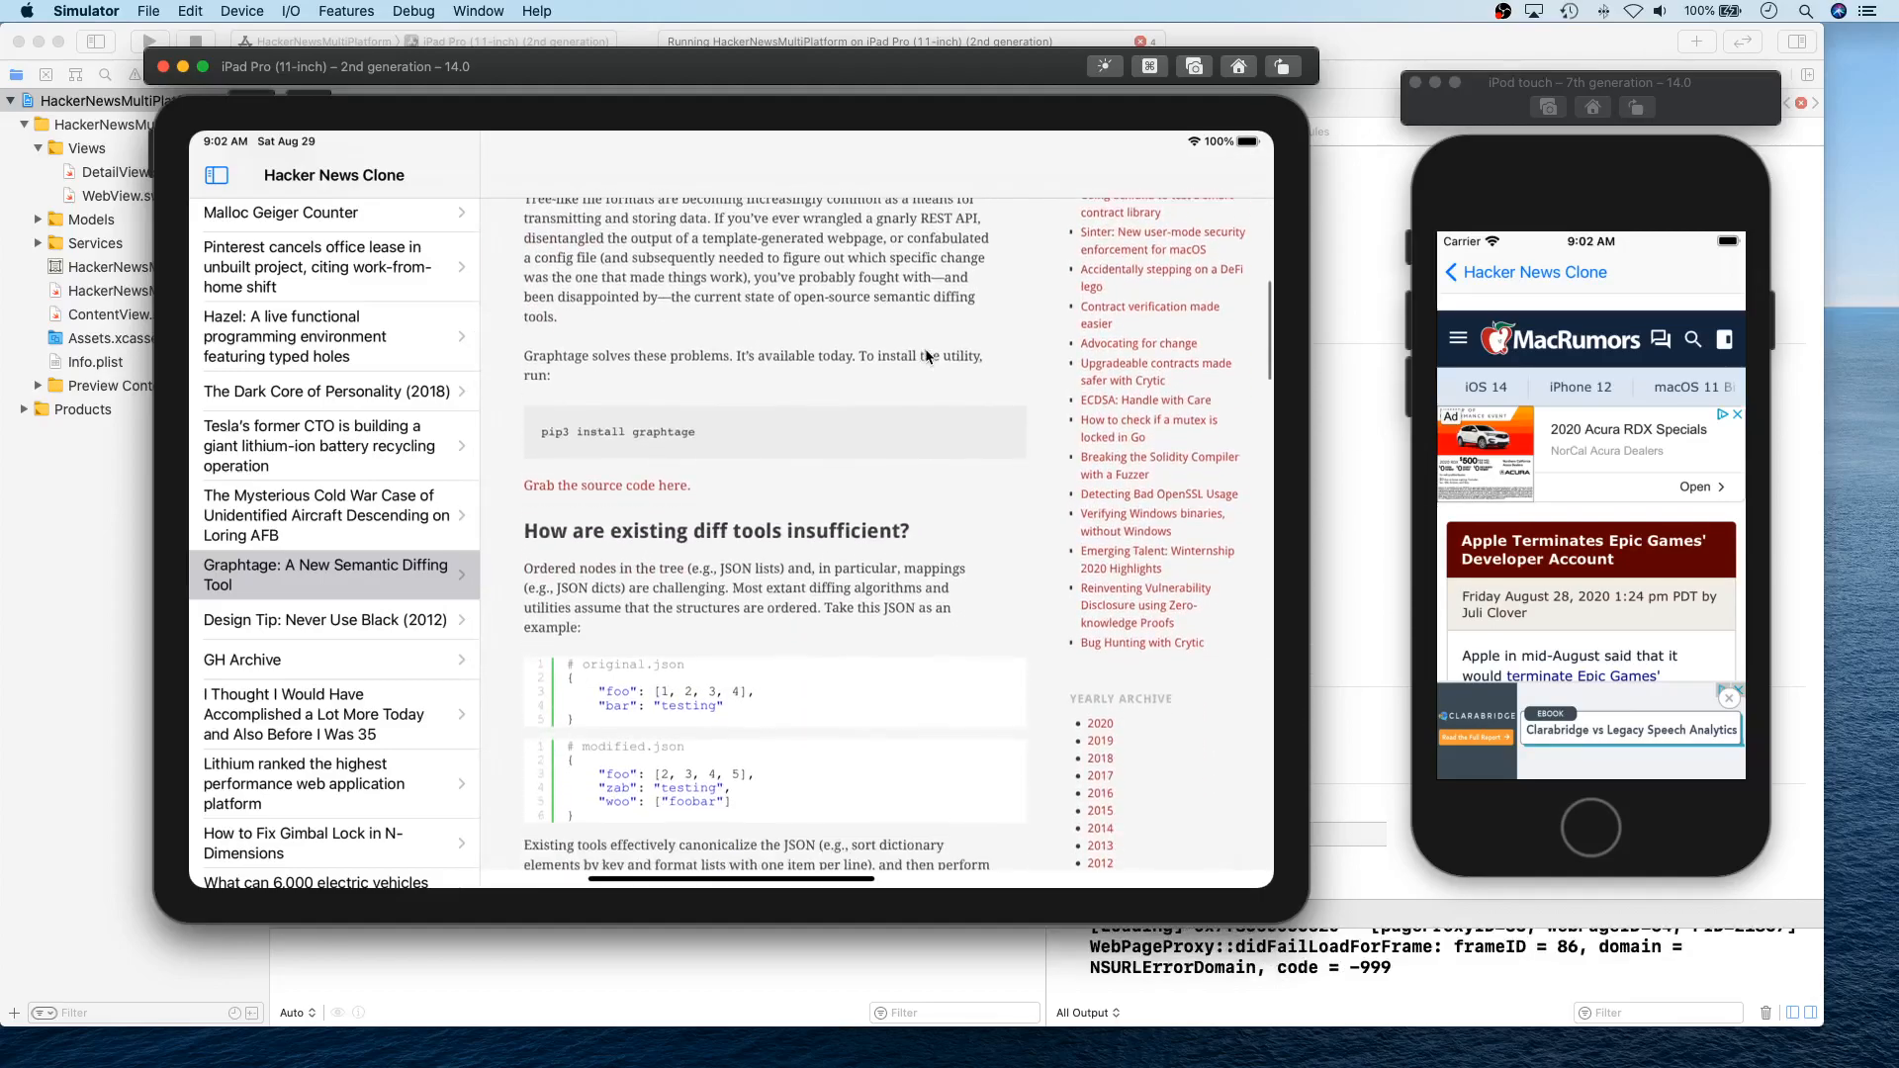
{"action": "scroll", "scroll_direction": "up", "scroll_amount": 3}
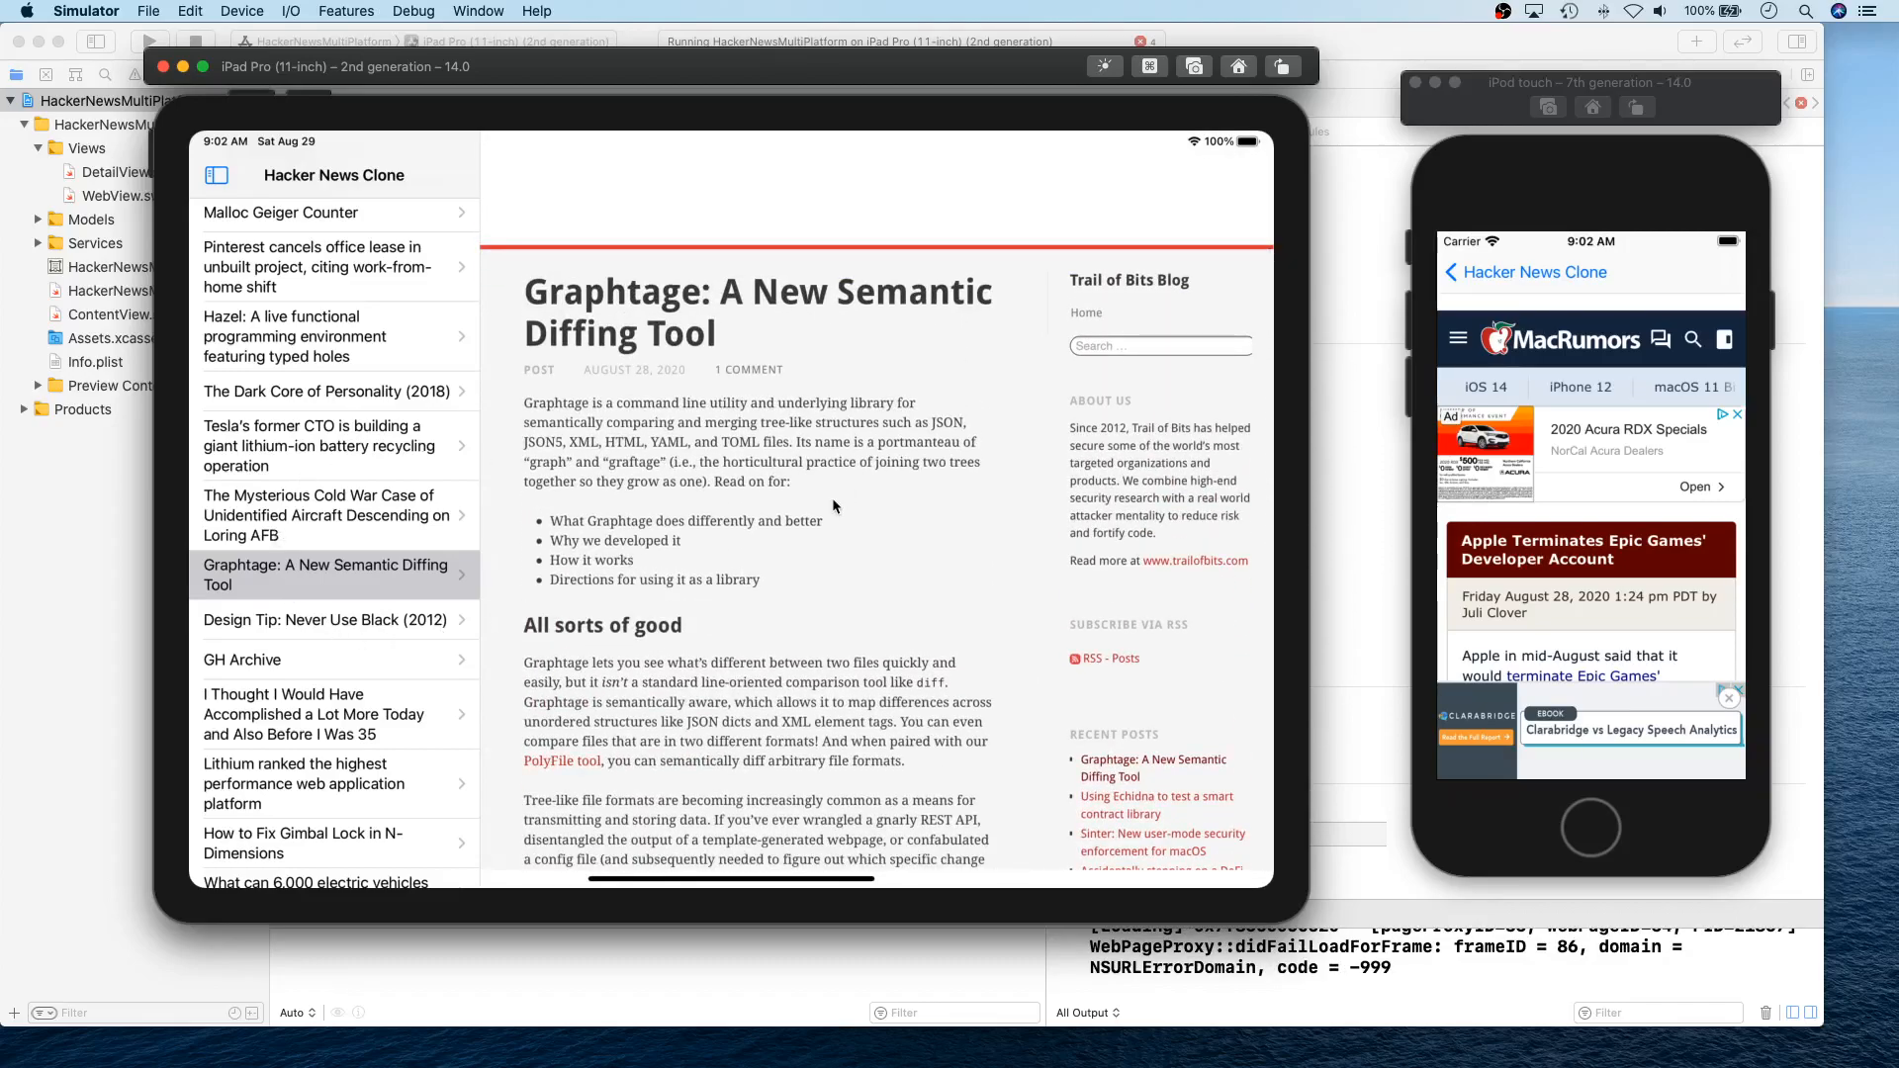
{"action": "mouse_move", "coordinate": [823, 378]}
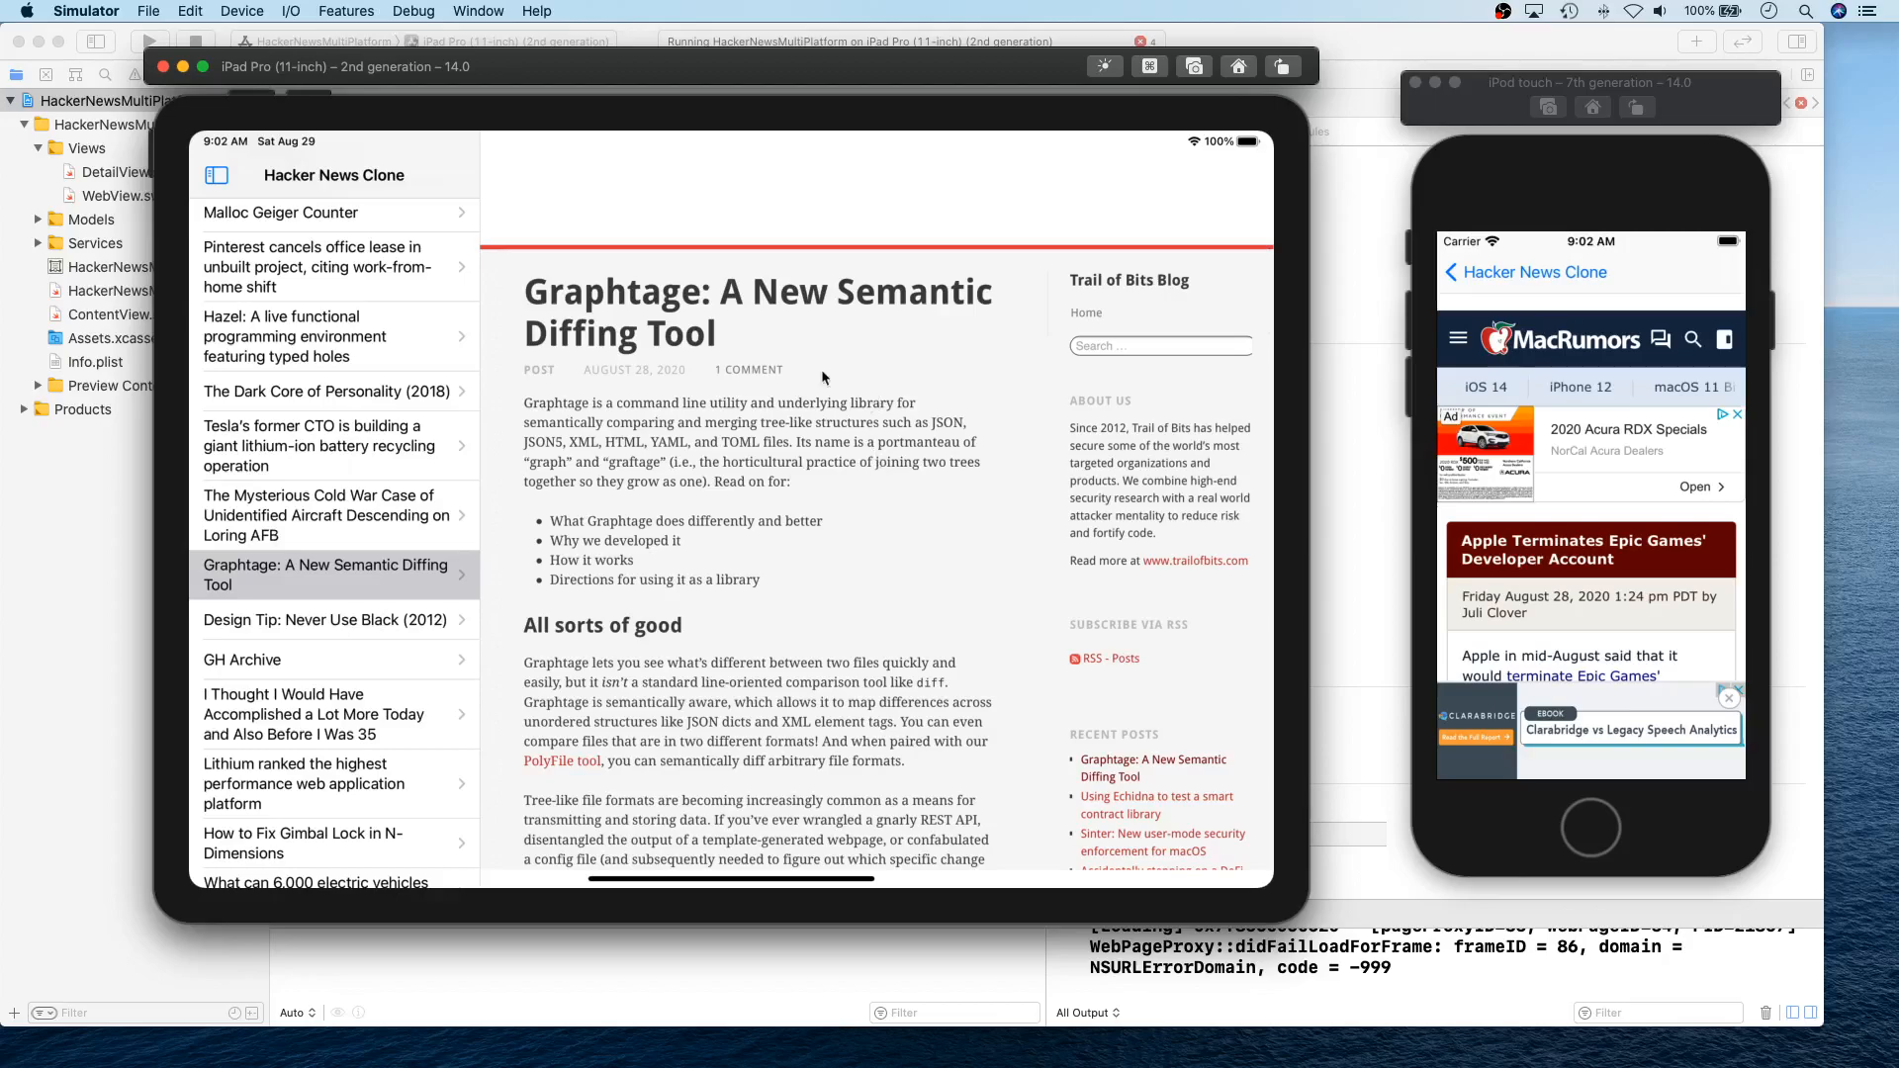
{"action": "mouse_move", "coordinate": [908, 534]}
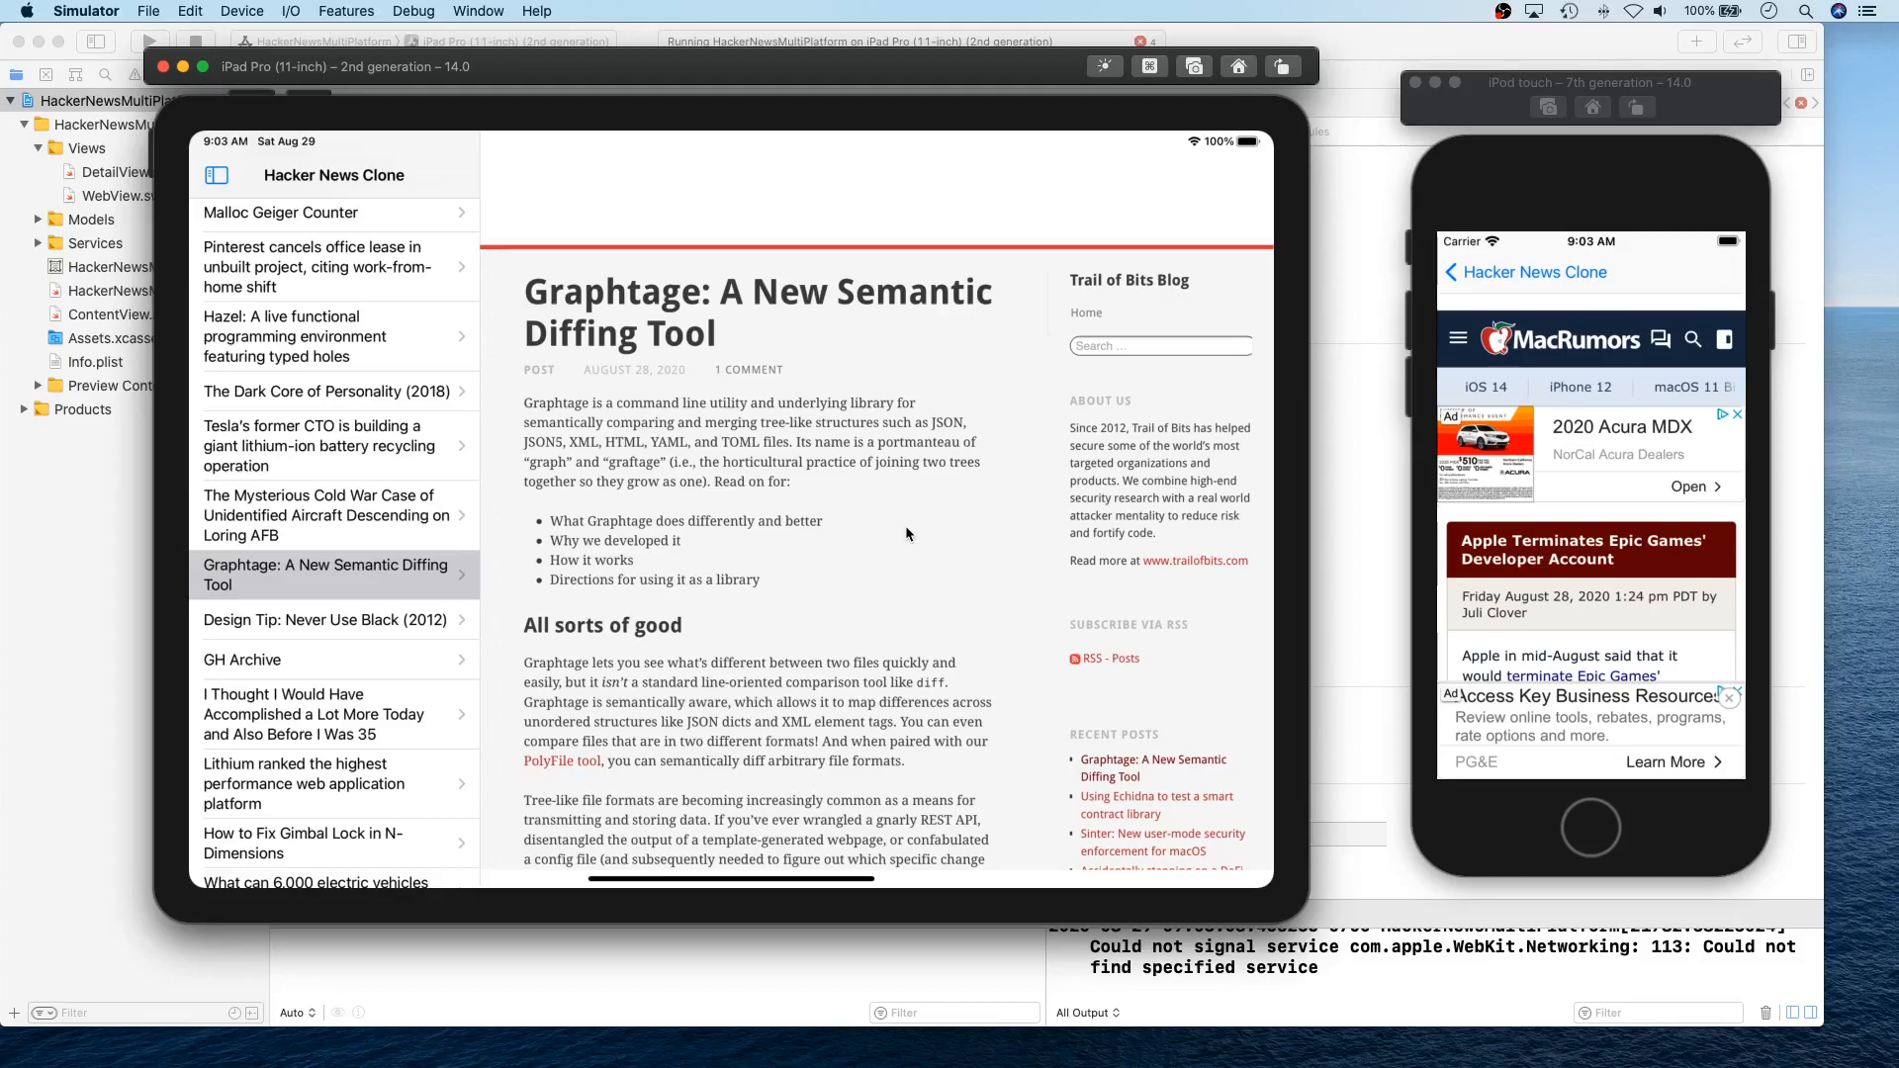
{"action": "mouse_move", "coordinate": [429, 390]}
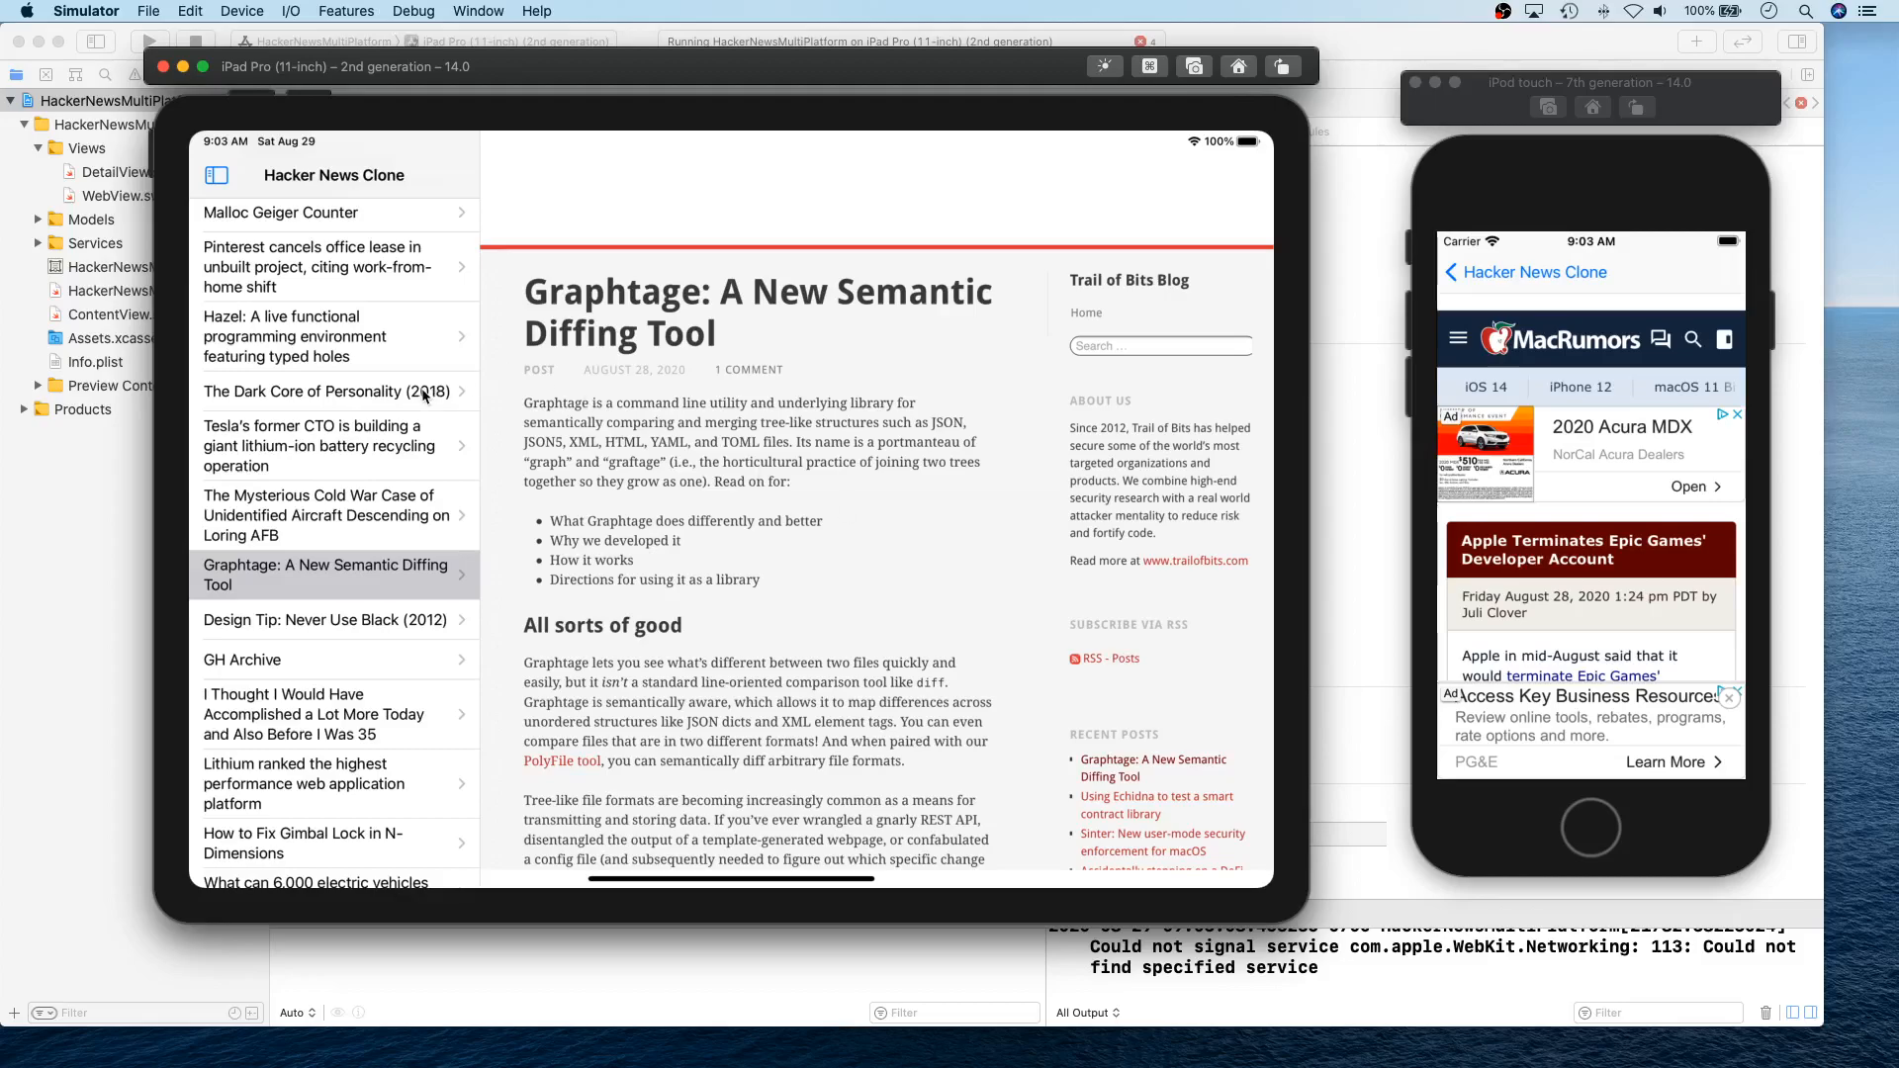
{"action": "mouse_move", "coordinate": [491, 433]}
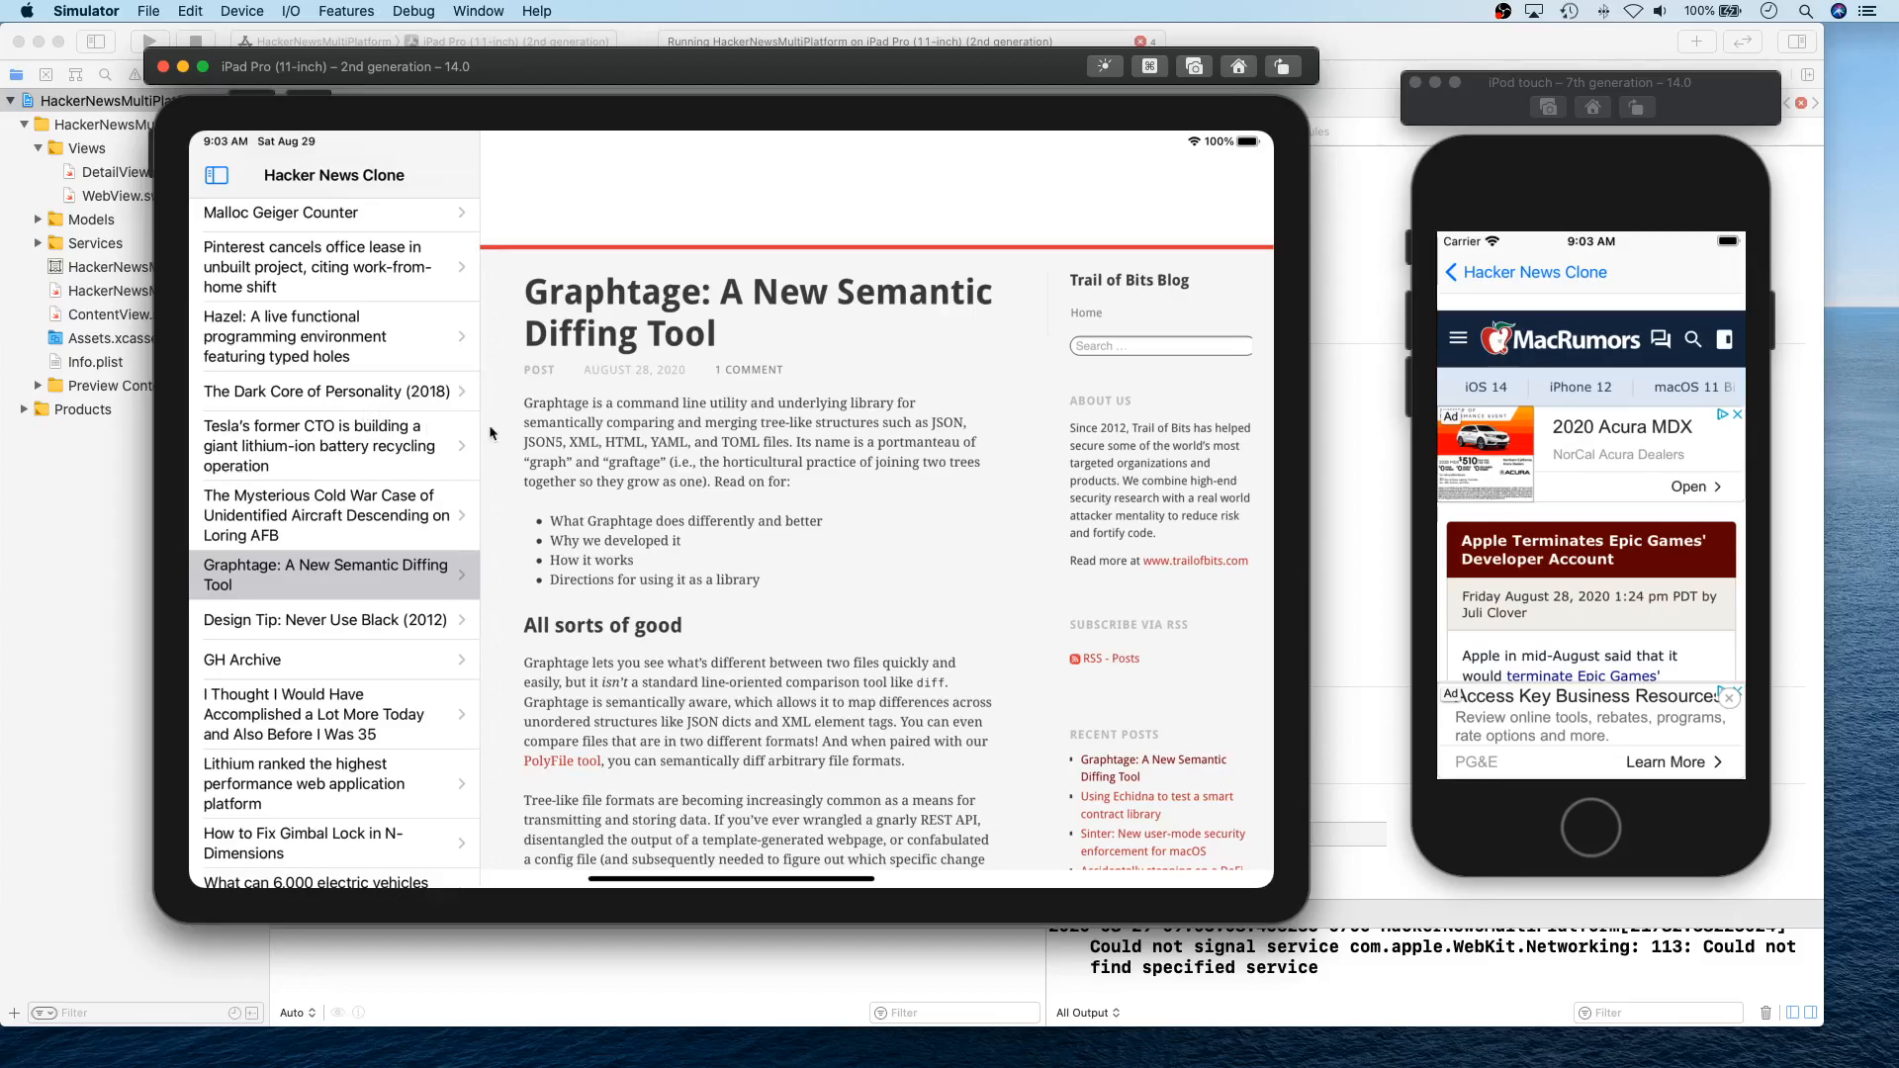
{"action": "mouse_move", "coordinate": [745, 463]}
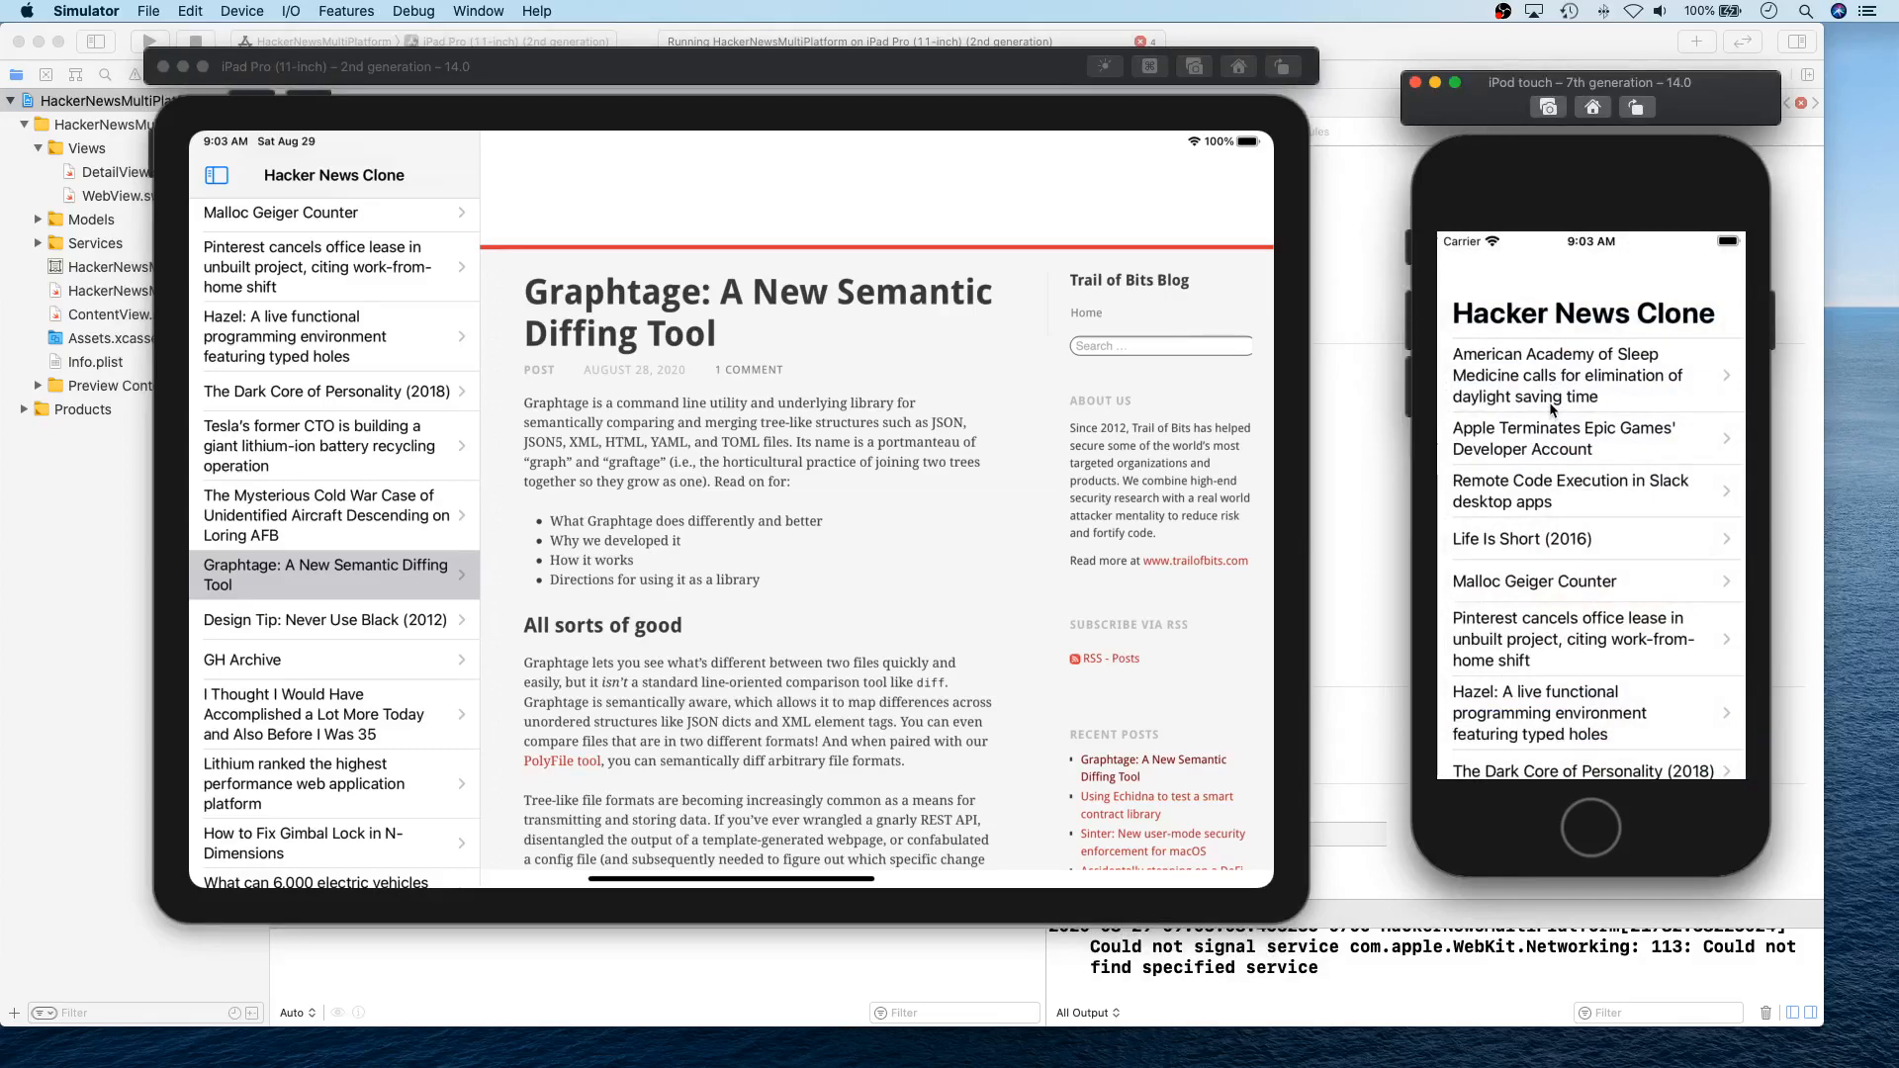
{"action": "mouse_move", "coordinate": [1616, 720]}
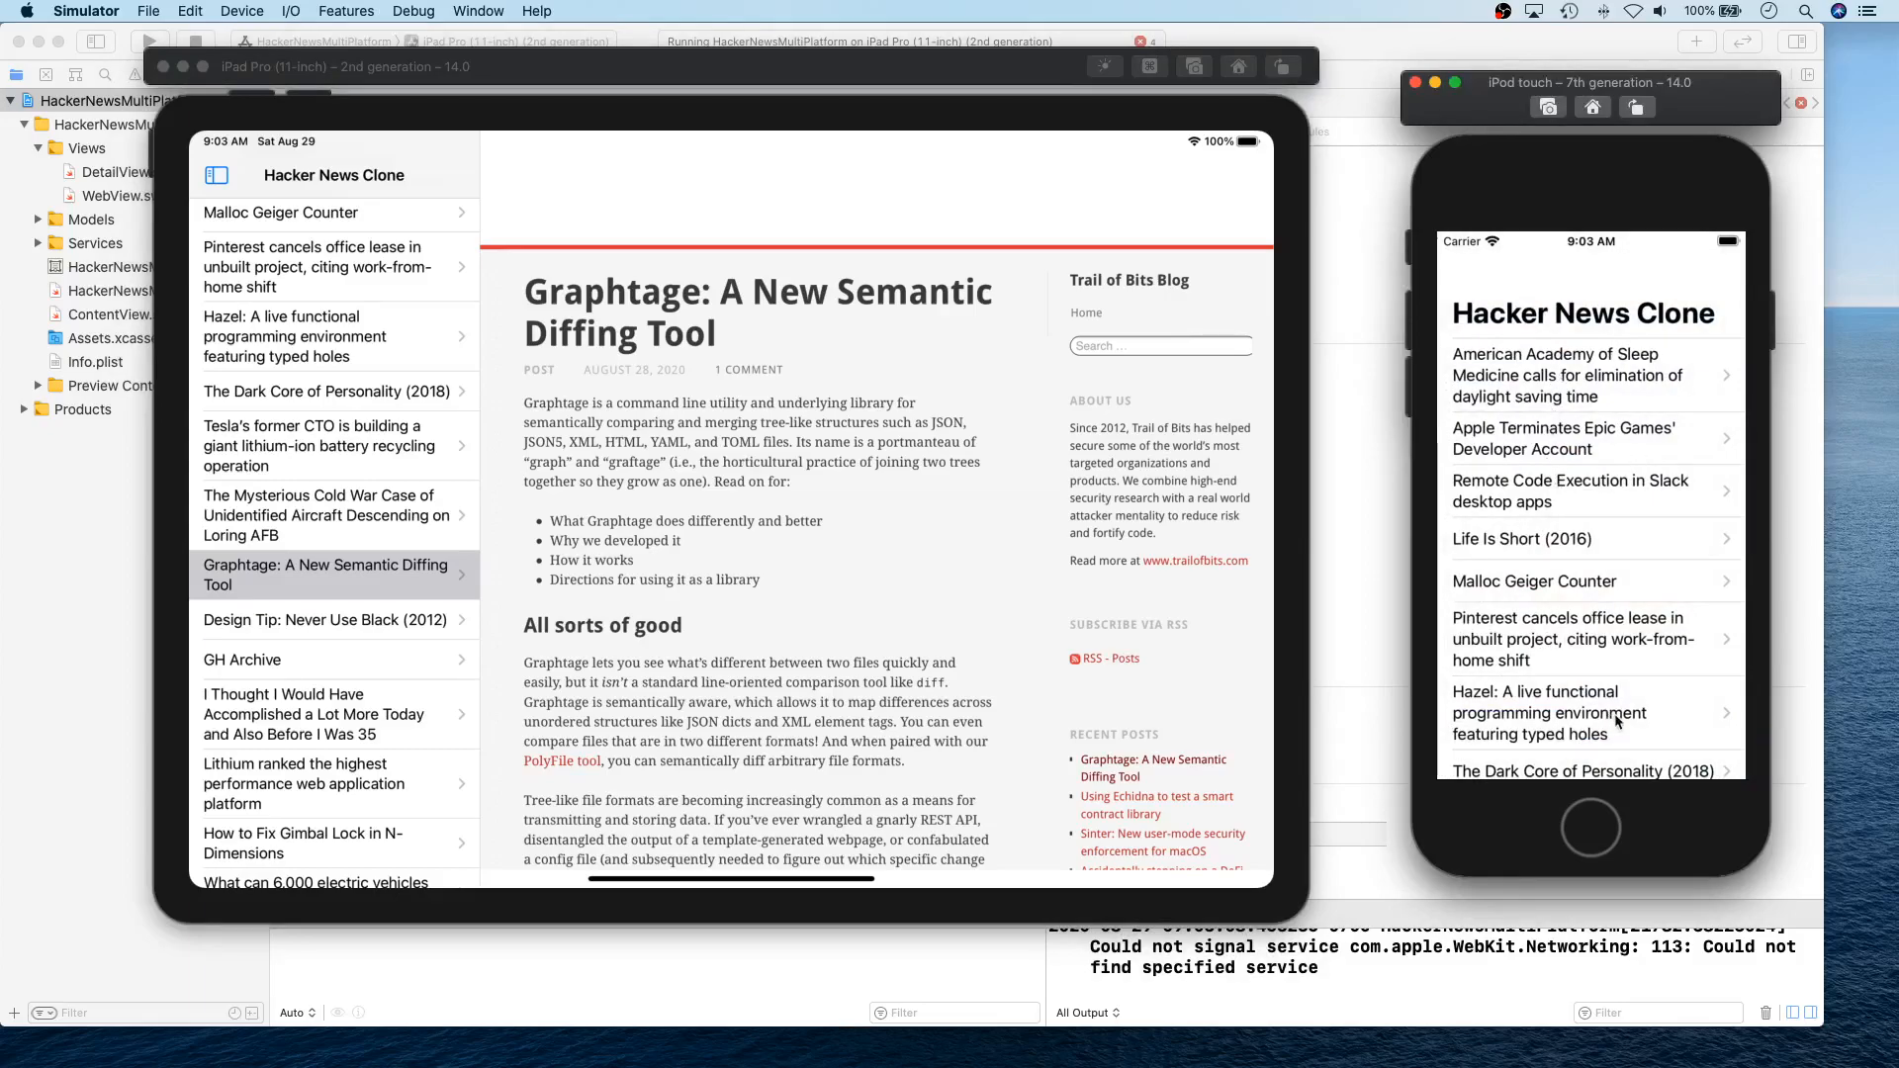